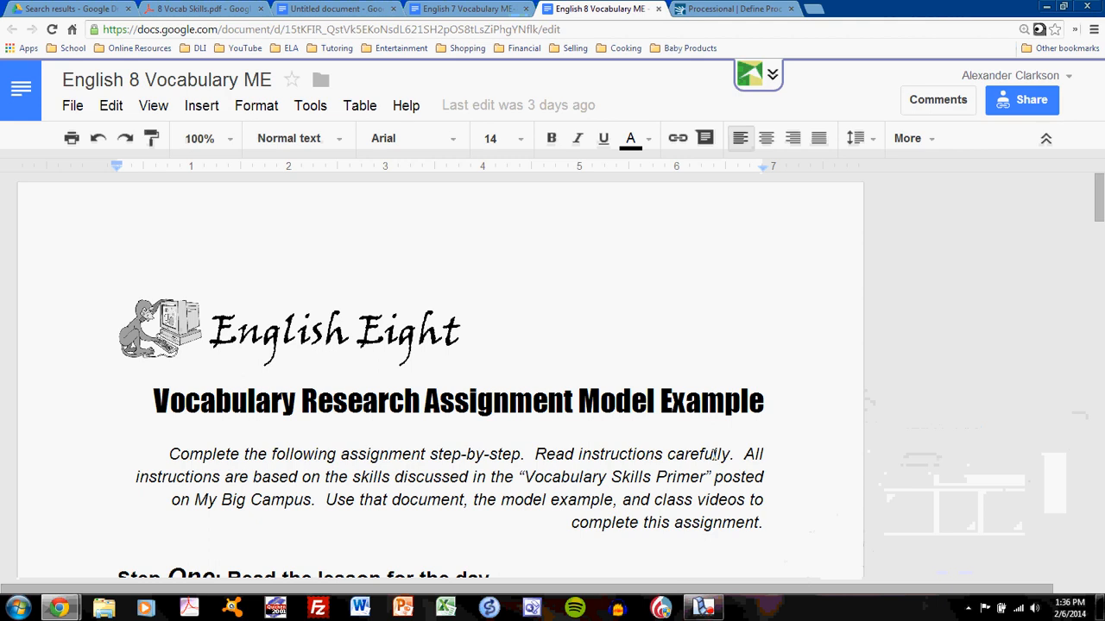
# Scroll to the Analyze step for recede and select the 'Refer to skill #1' line
pyautogui.scroll(-3)
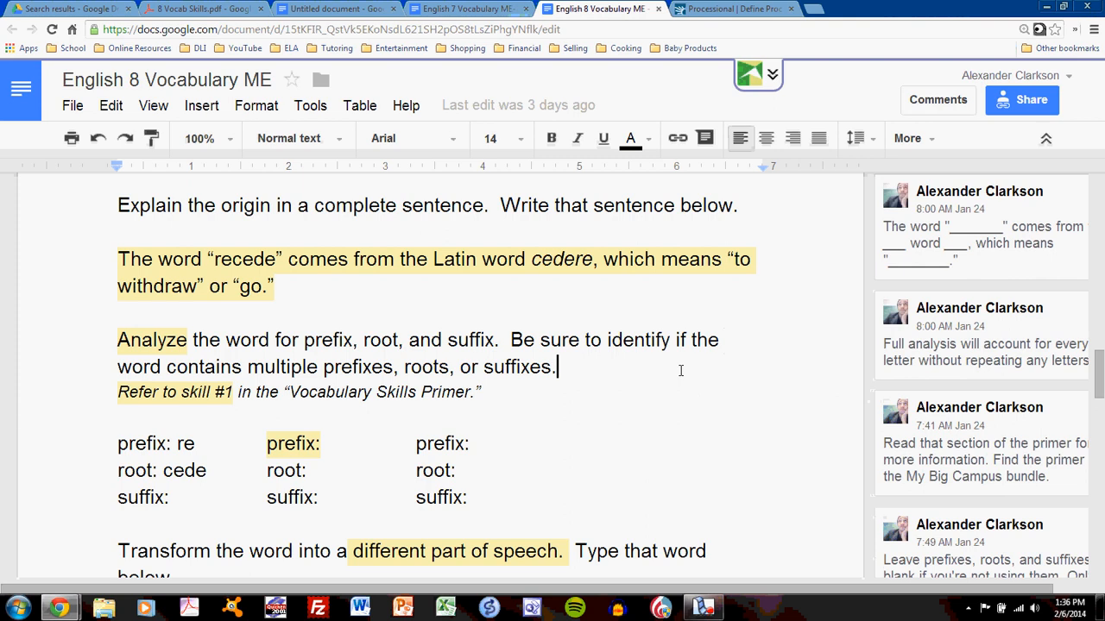
pyautogui.doubleClick(459, 392)
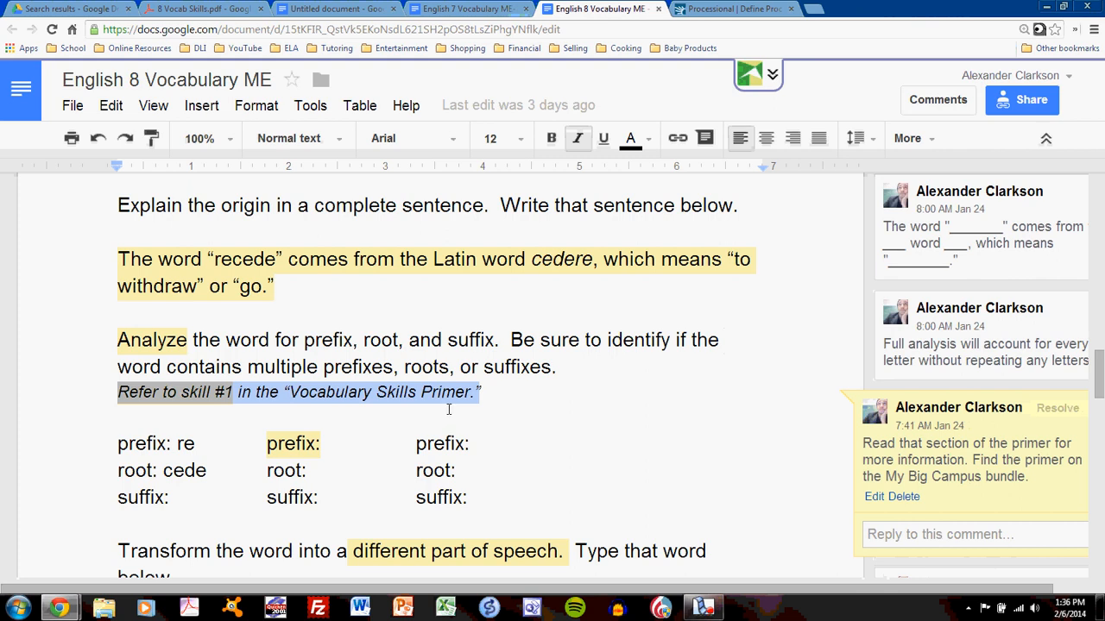
# Switch to 8 Vocab Skills.pdf and scroll to section 1, Word Analysis
pyautogui.click(204, 9)
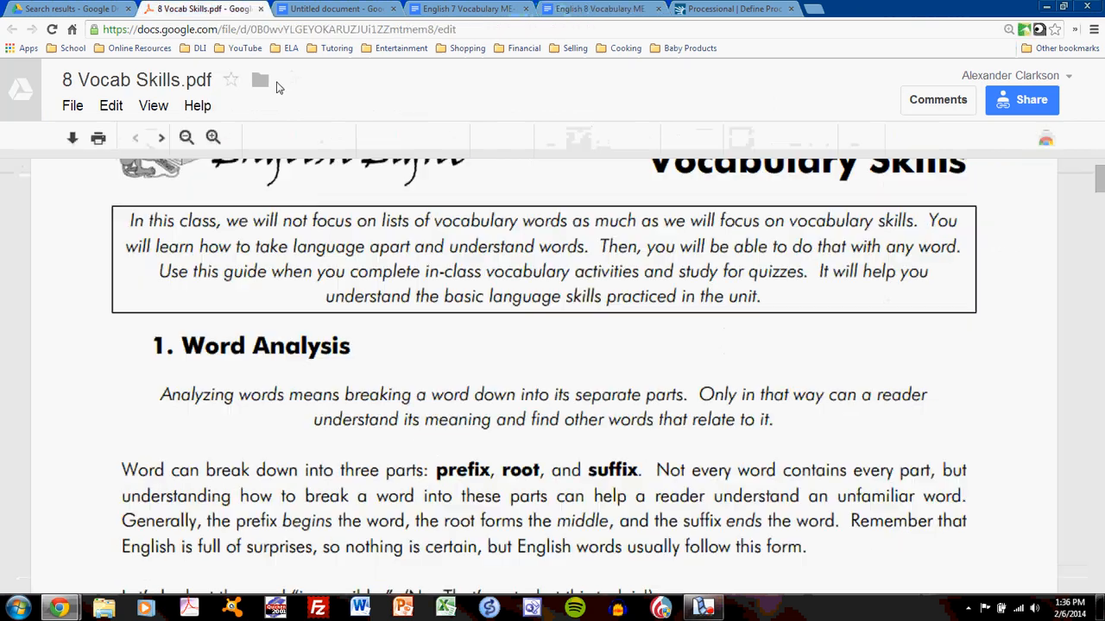
pyautogui.scroll(-3)
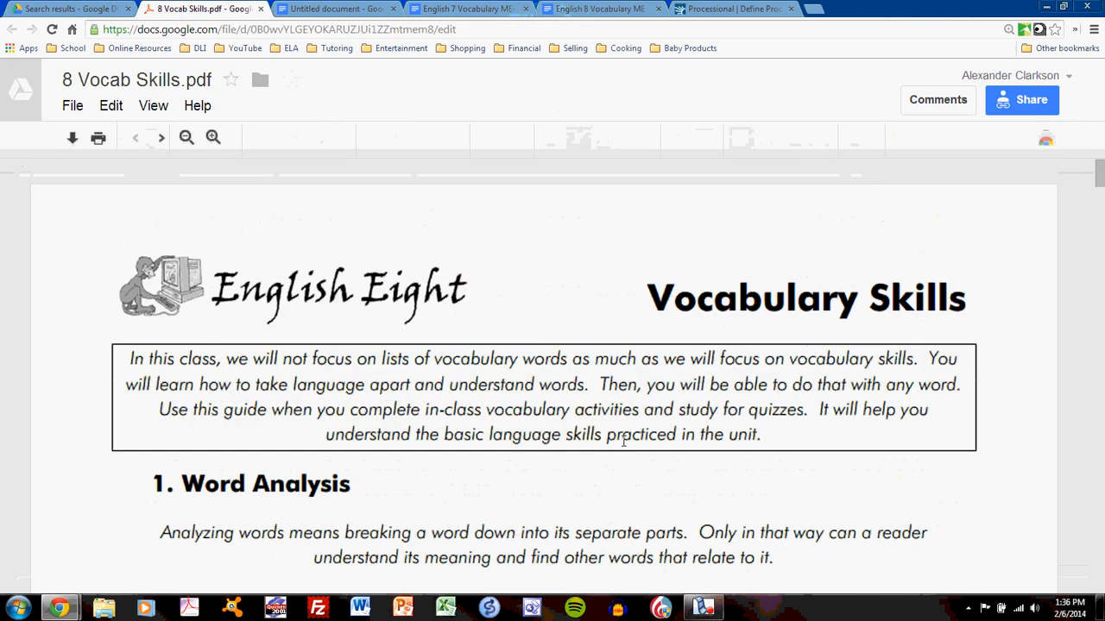
pyautogui.scroll(-3)
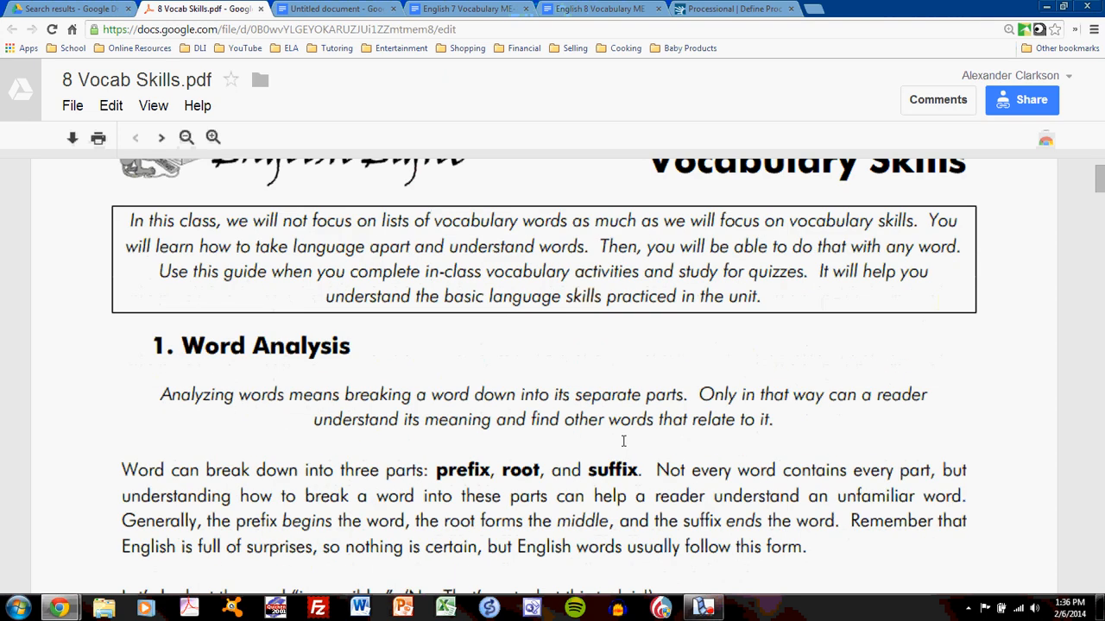
pyautogui.moveTo(363, 433)
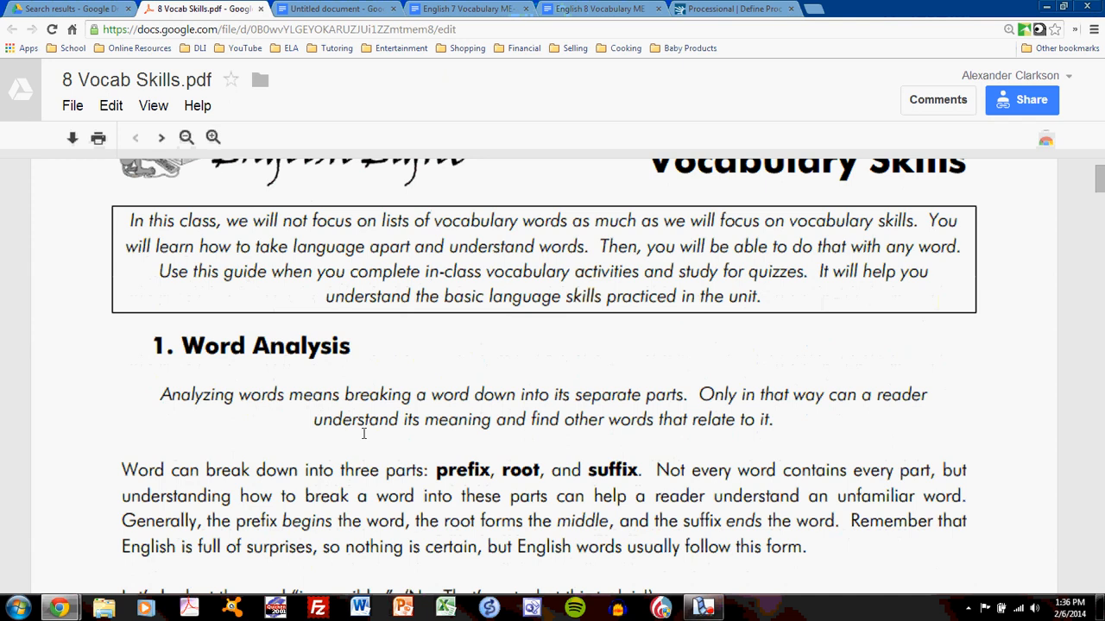
pyautogui.moveTo(542, 448)
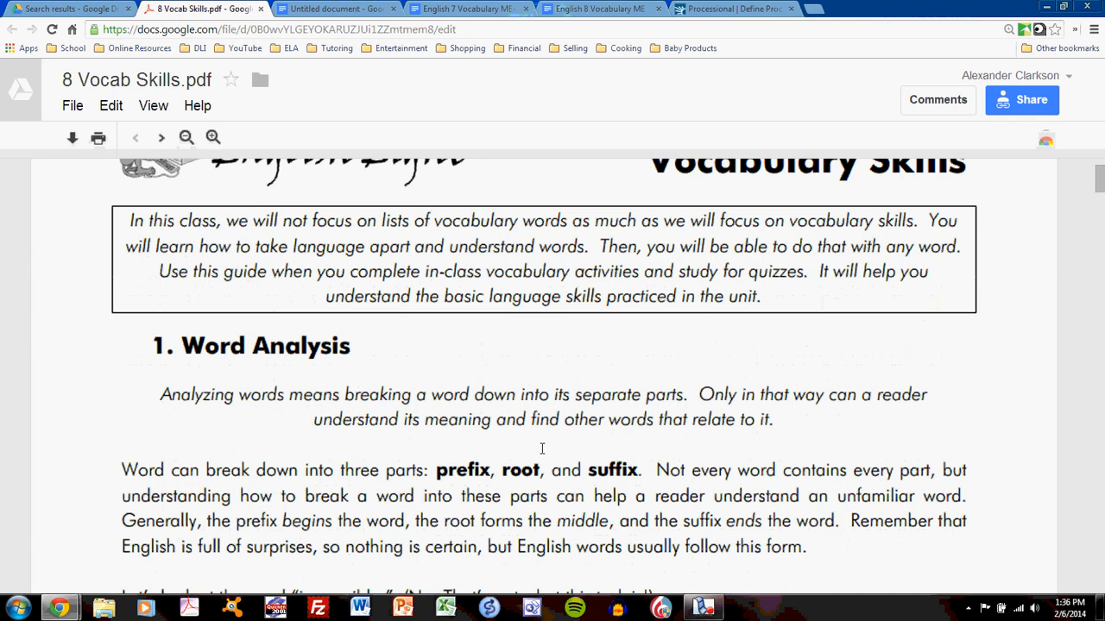
pyautogui.moveTo(596, 9)
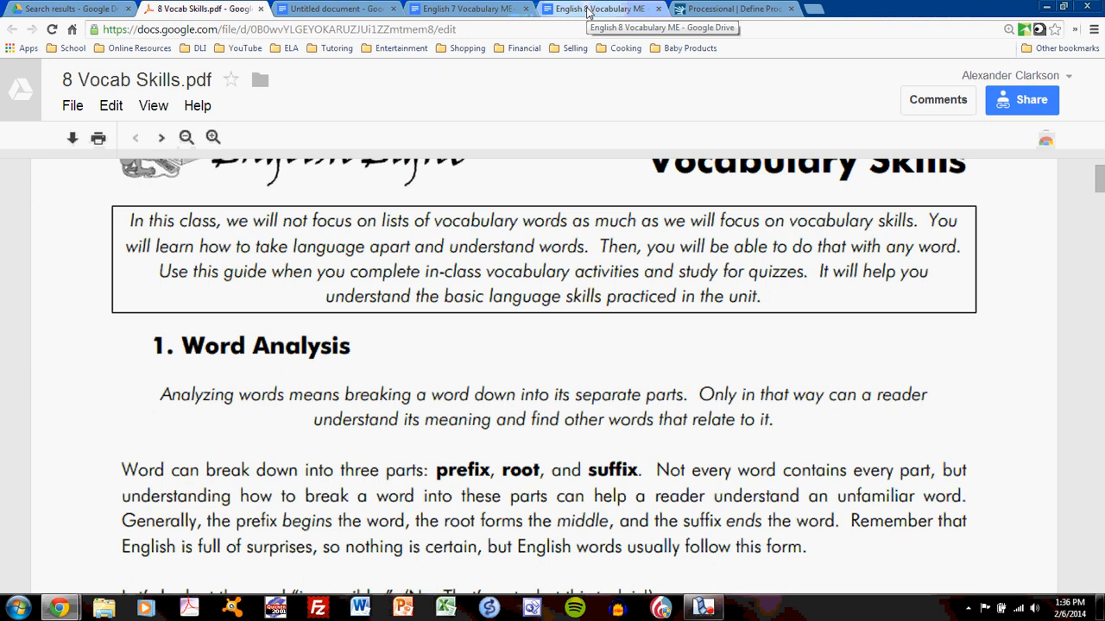
# Return to English 8 Vocabulary ME and bring Step One's root cede/ceed/cess into view
pyautogui.click(595, 9)
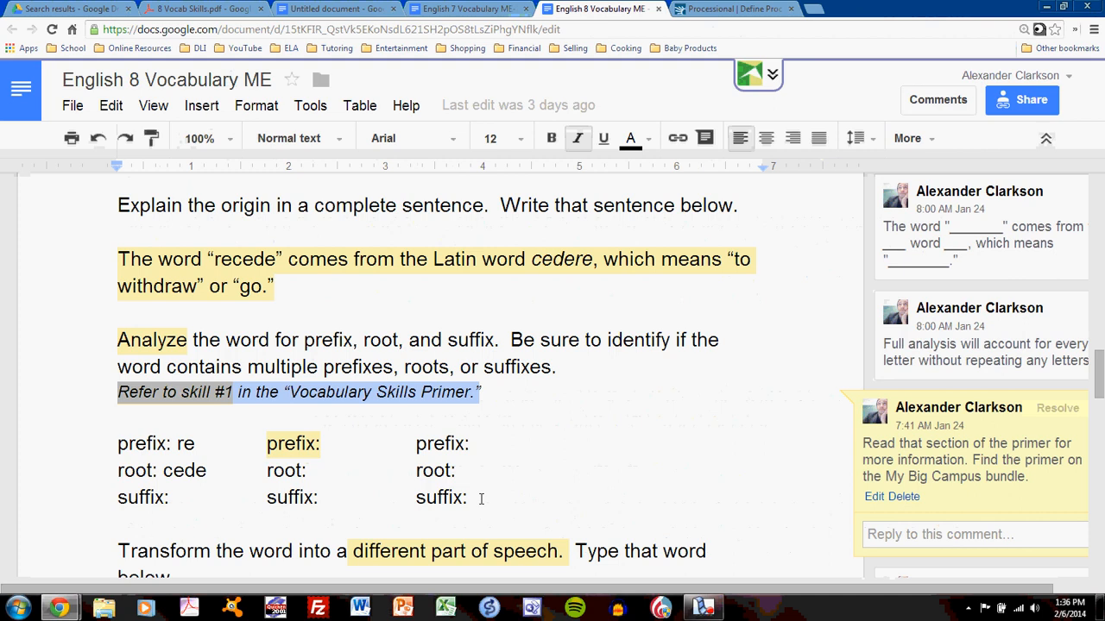
pyautogui.moveTo(154, 473)
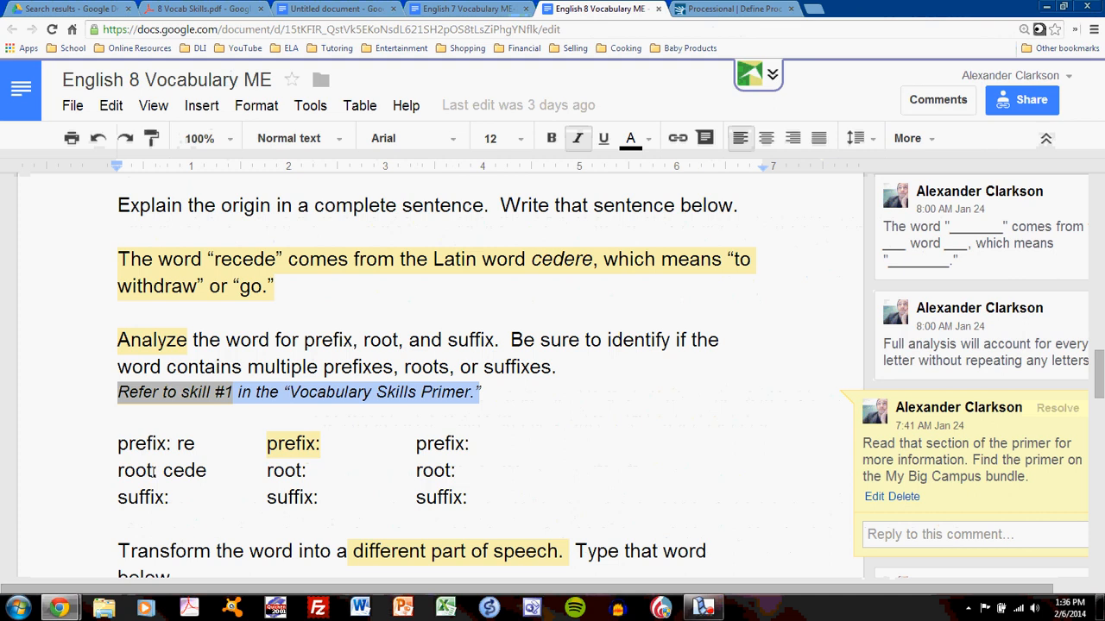
pyautogui.moveTo(142, 497)
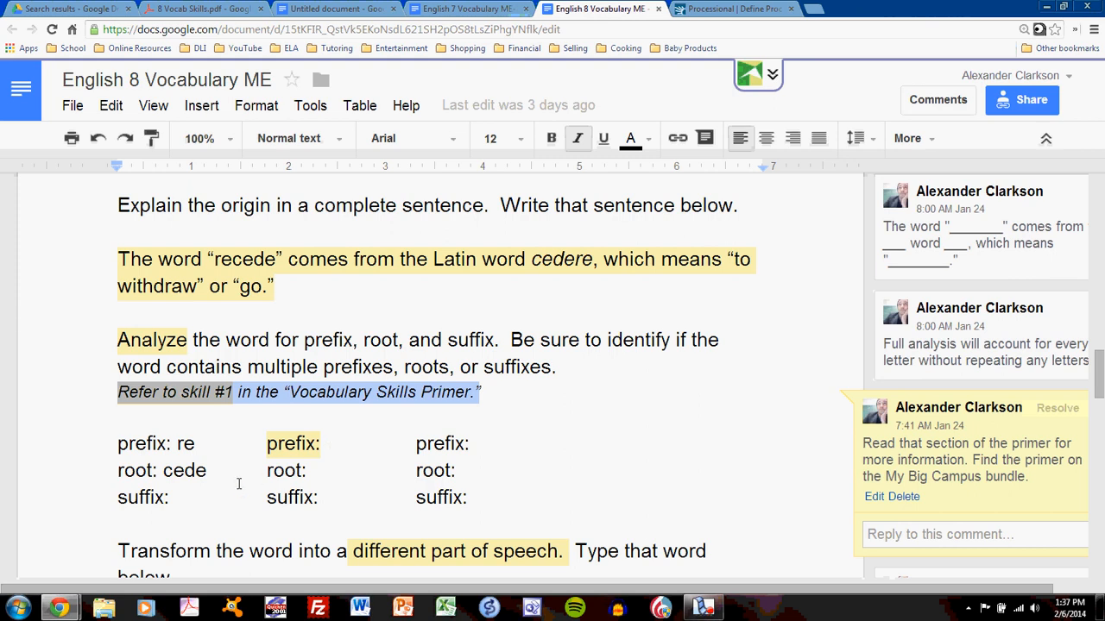
pyautogui.click(246, 259)
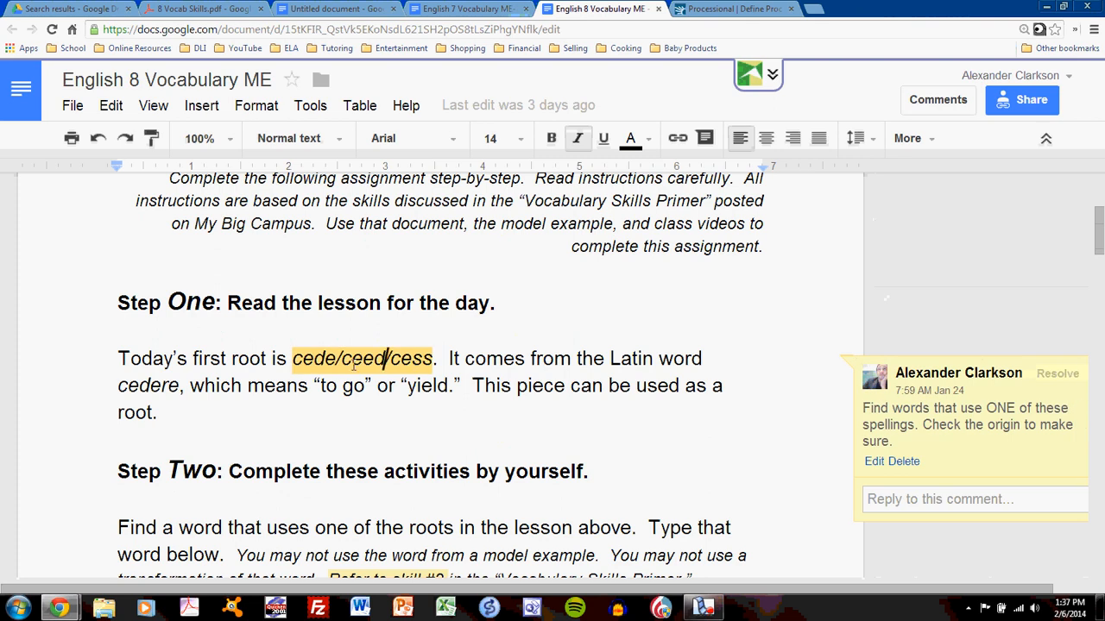
pyautogui.moveTo(407, 387)
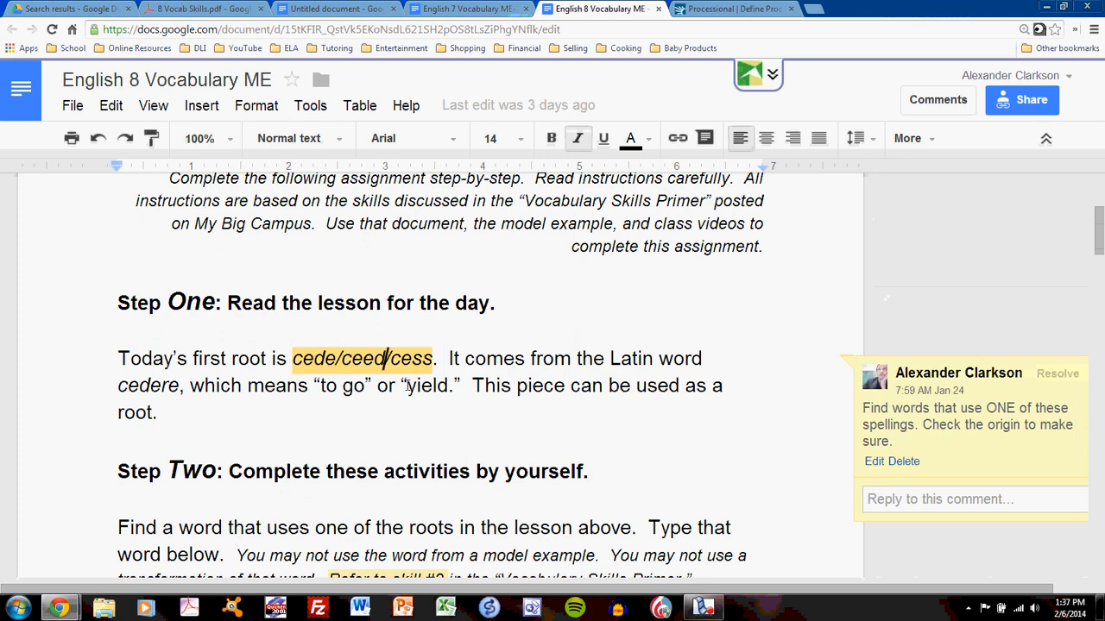
pyautogui.scroll(-3)
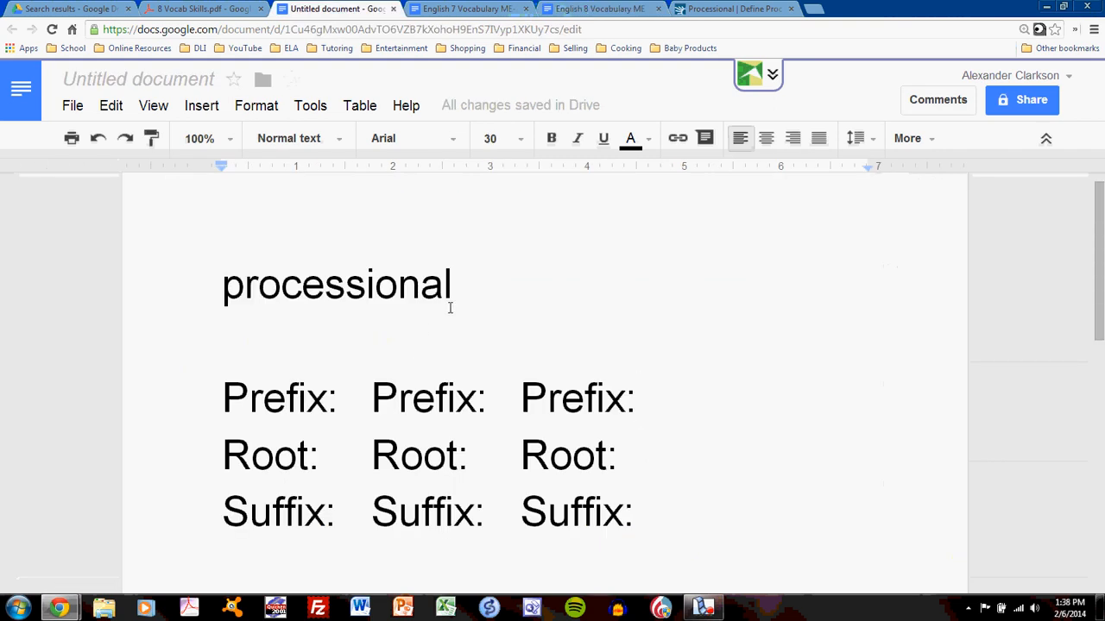
pyautogui.moveTo(645, 487)
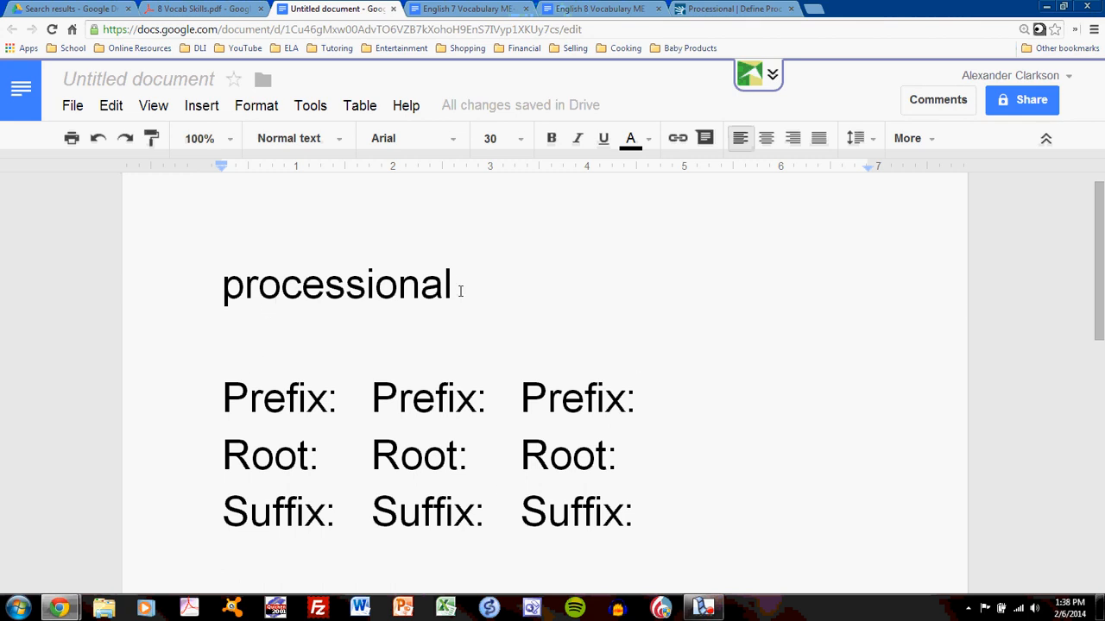
pyautogui.moveTo(501, 291)
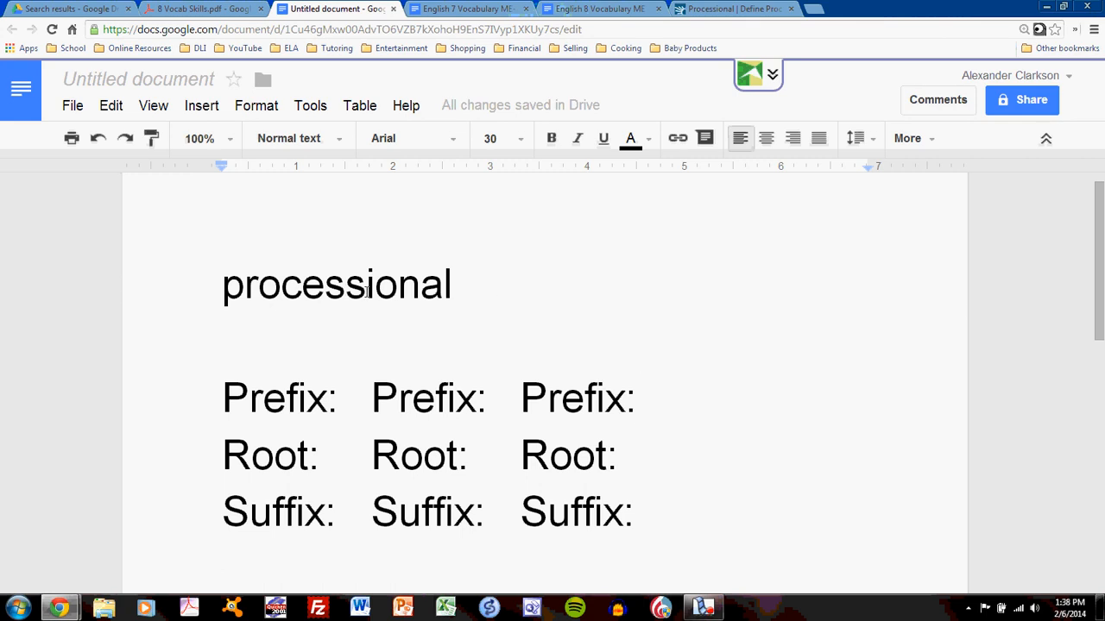
# Enter 'cess' as the first-column Root of processional, then move to Dictionary.com
pyautogui.doubleClick(325, 284)
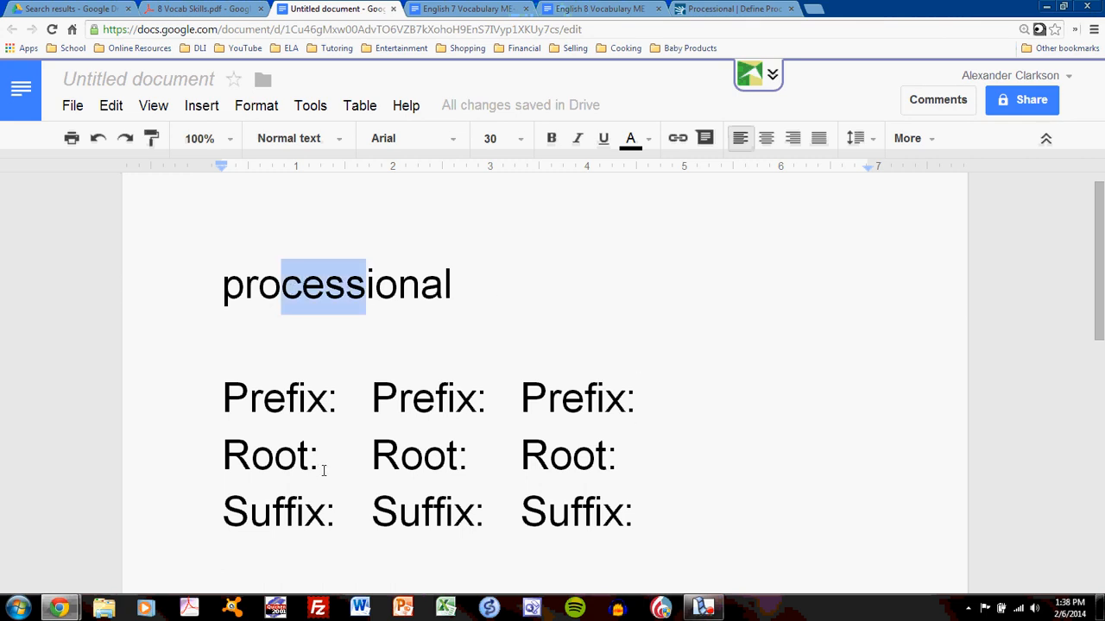
pyautogui.click(325, 469)
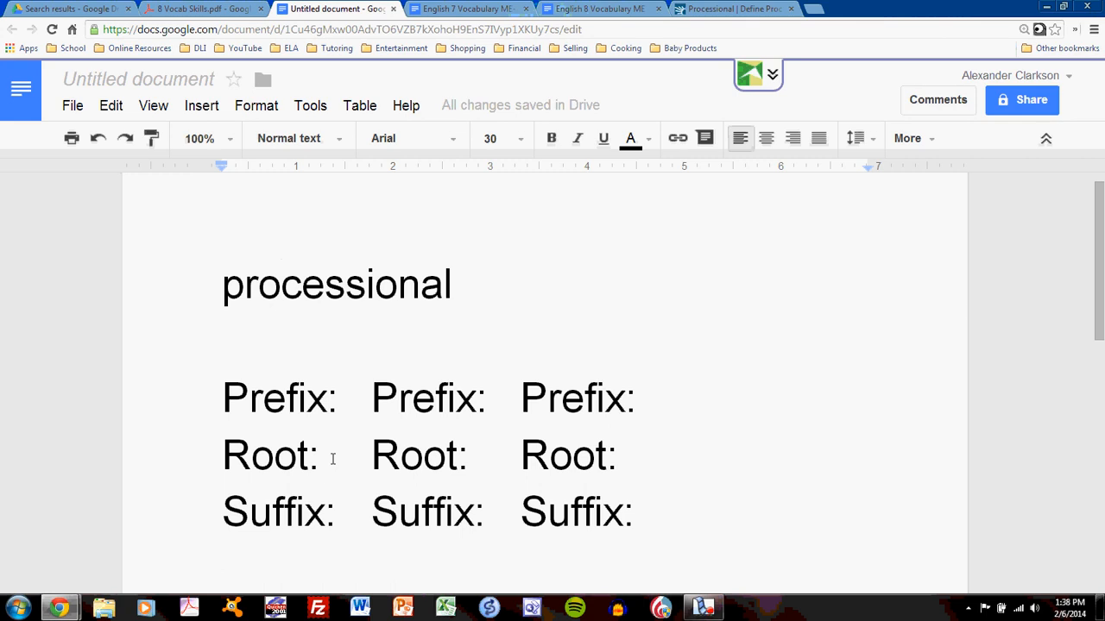
pyautogui.write('cess')
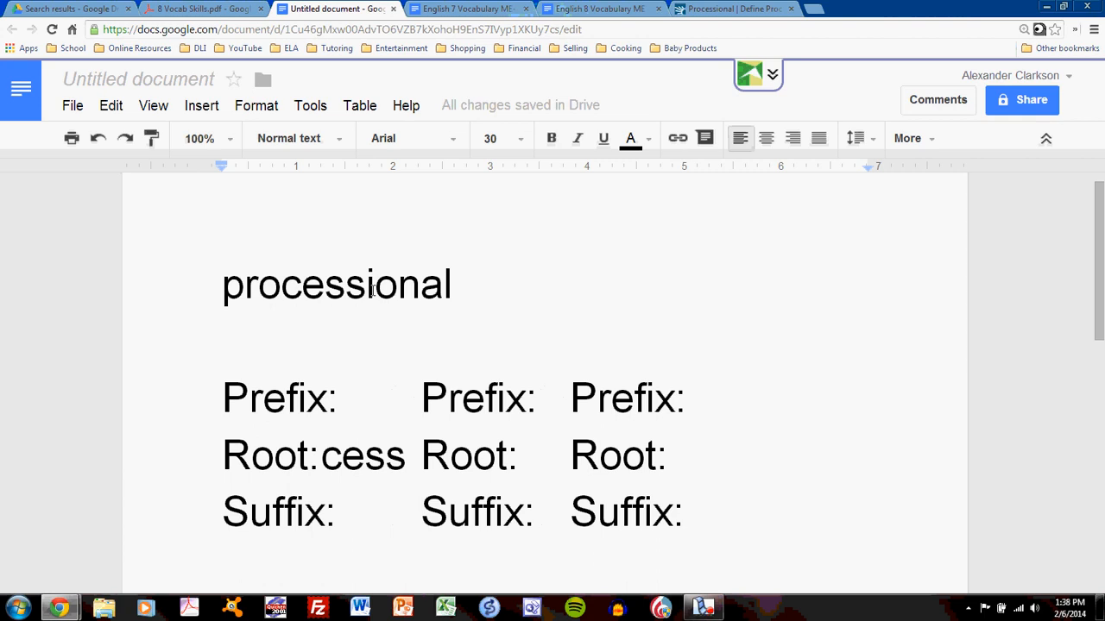
pyautogui.moveTo(384, 511)
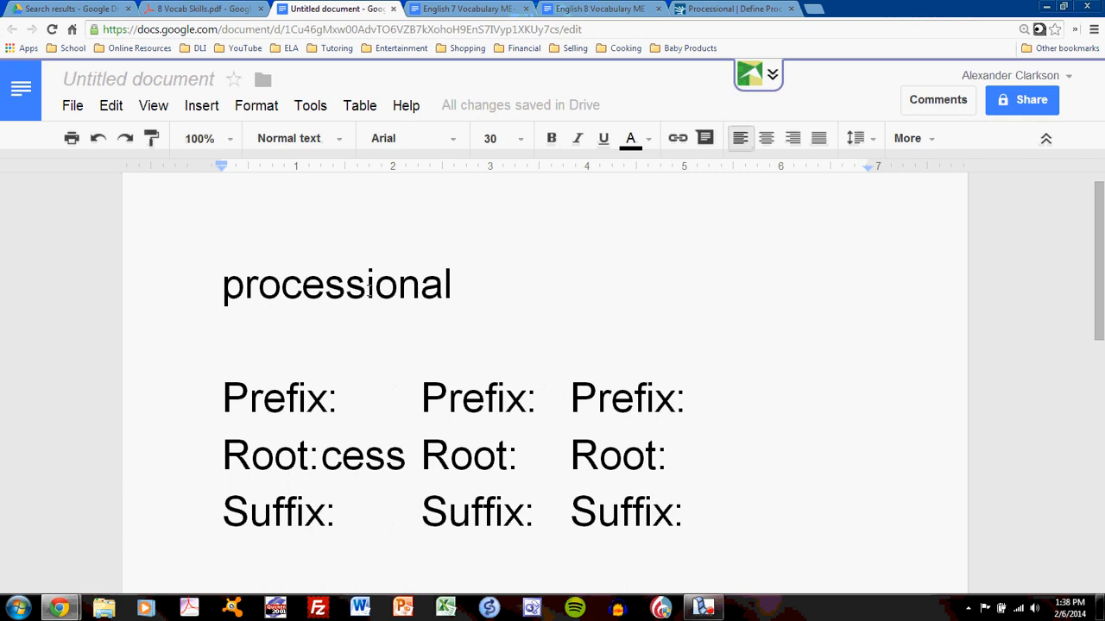
pyautogui.moveTo(480, 297)
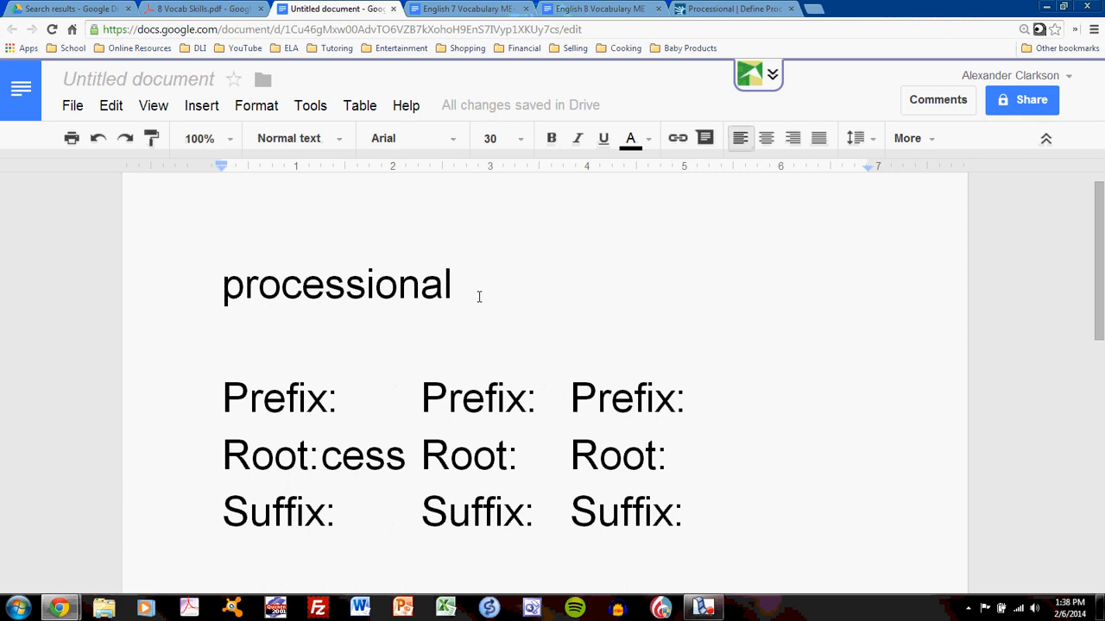
pyautogui.click(725, 9)
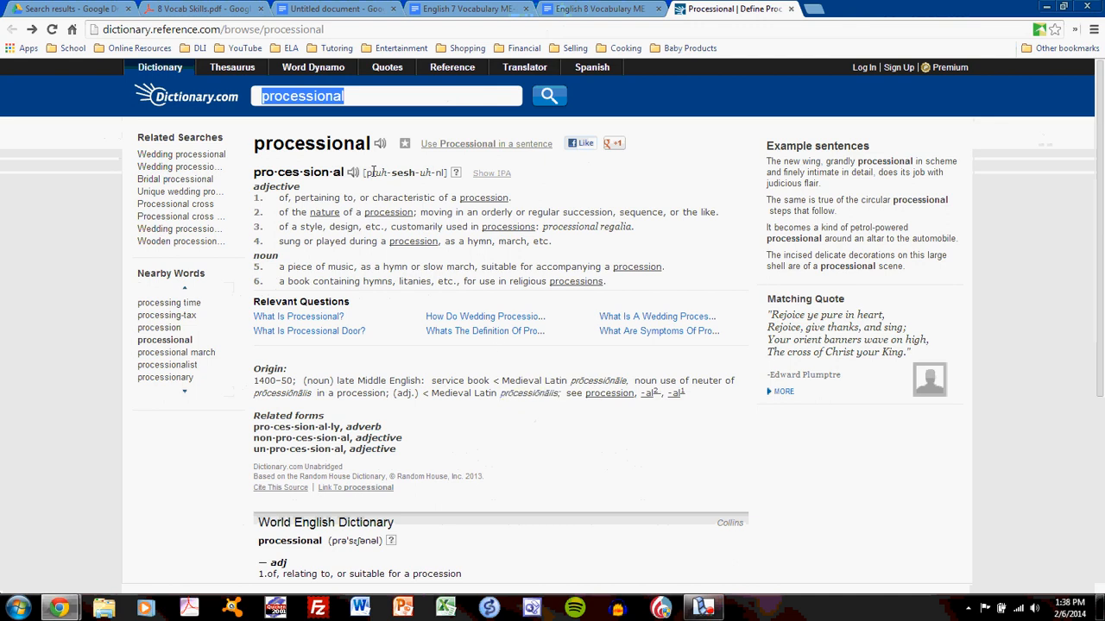
pyautogui.moveTo(610, 394)
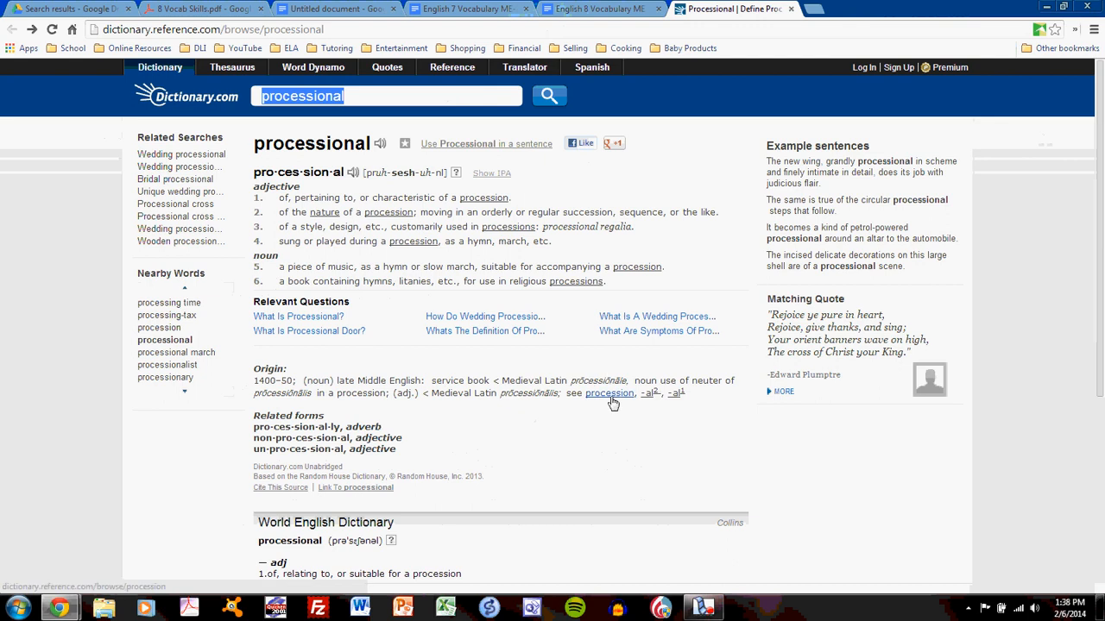
pyautogui.moveTo(647, 402)
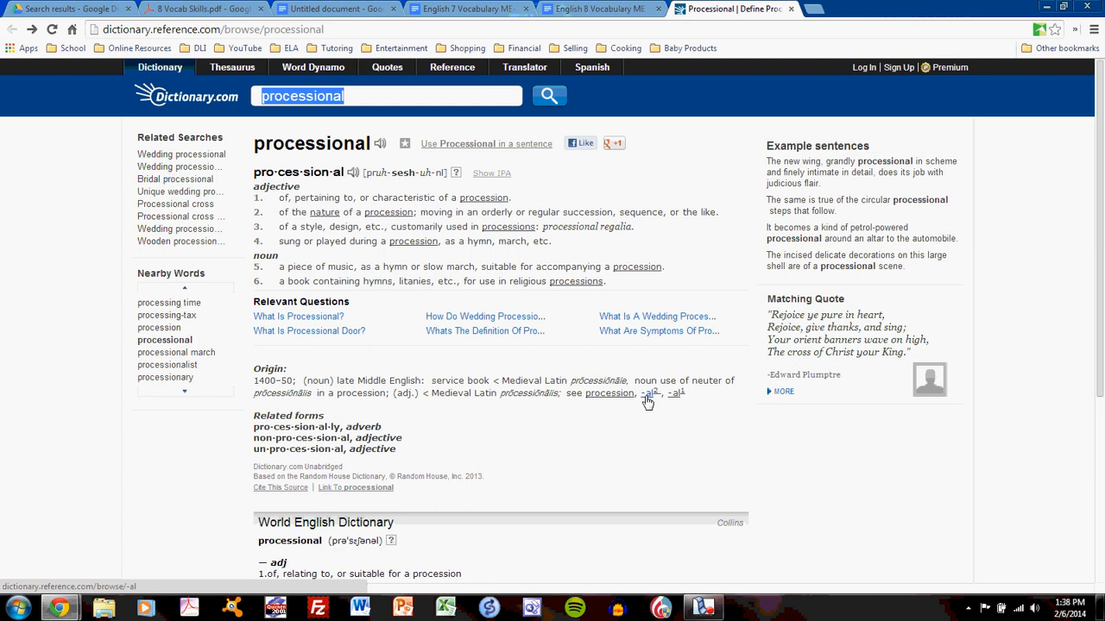
# Follow the -al link in processional's Origin section on Dictionary.com
pyautogui.click(337, 9)
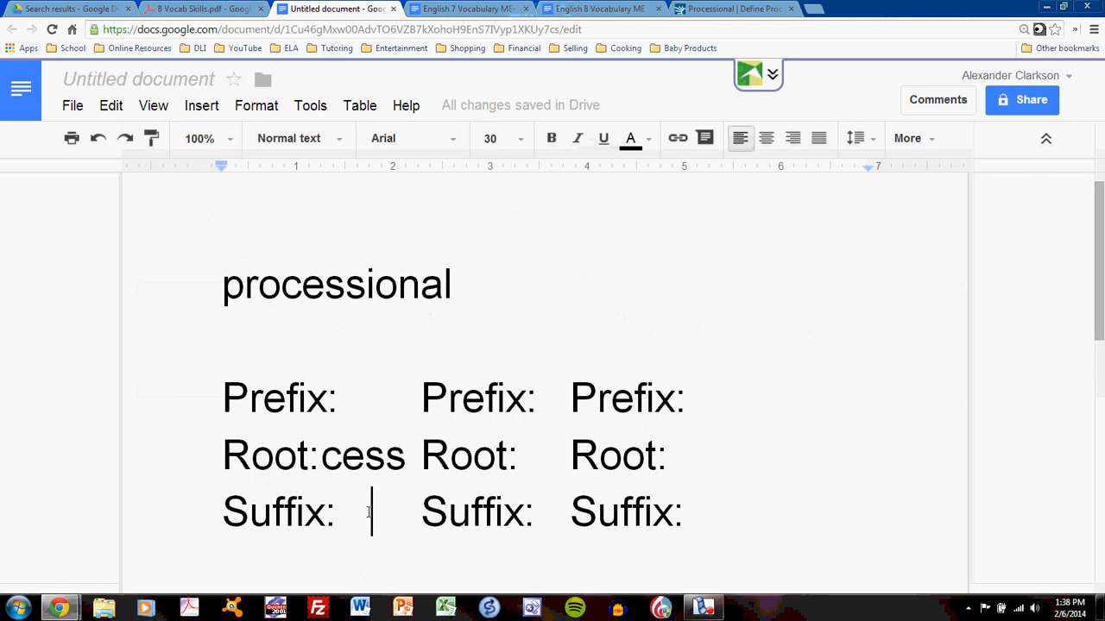
# Enter 'al' as the first-column Suffix of processional
pyautogui.write('al')
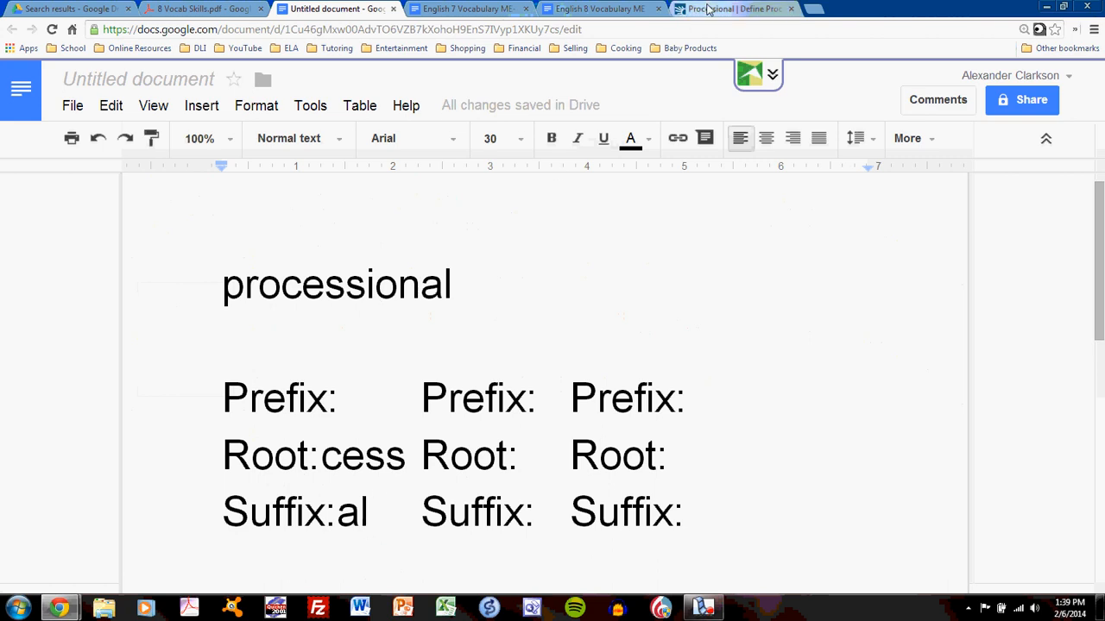
# From processional's Origin on Dictionary.com, follow the link to the procession entry
pyautogui.click(734, 9)
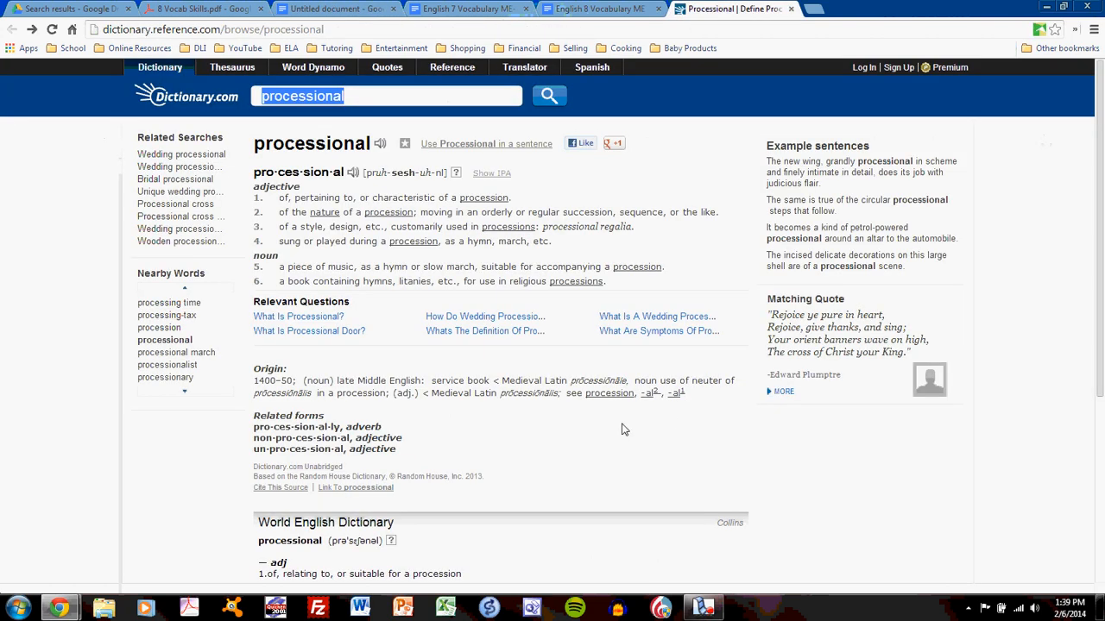
pyautogui.moveTo(609, 394)
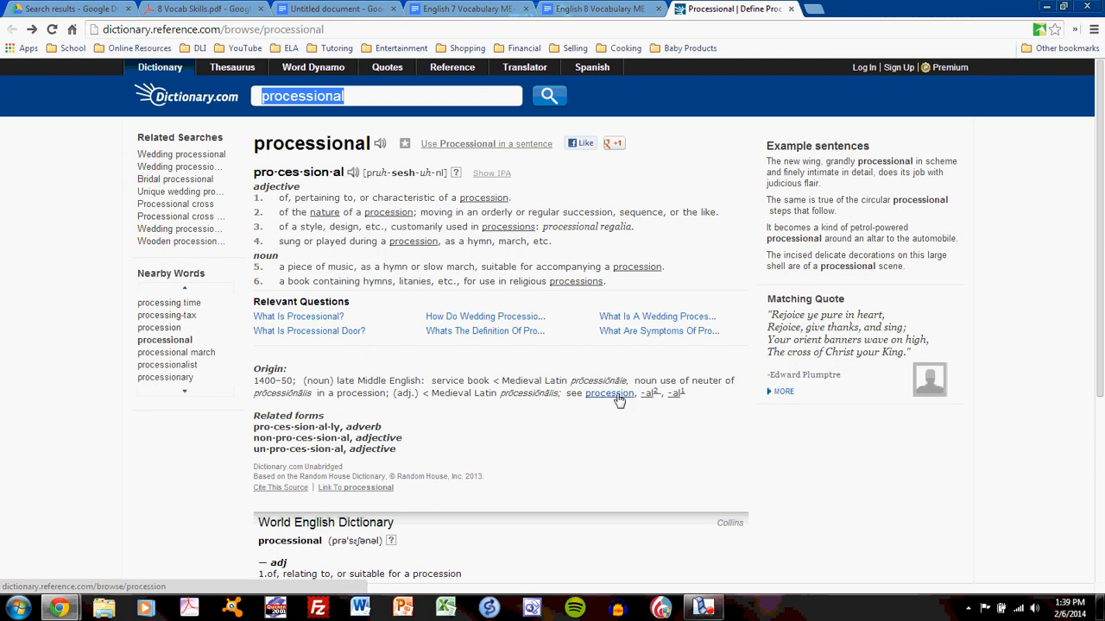
pyautogui.click(610, 394)
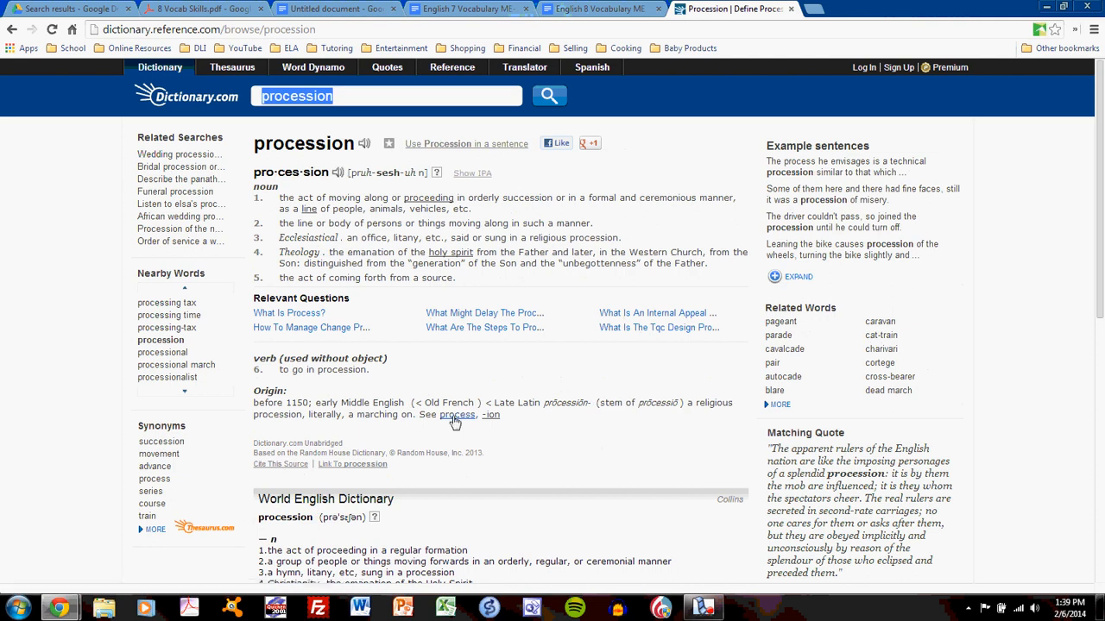
pyautogui.moveTo(456, 414)
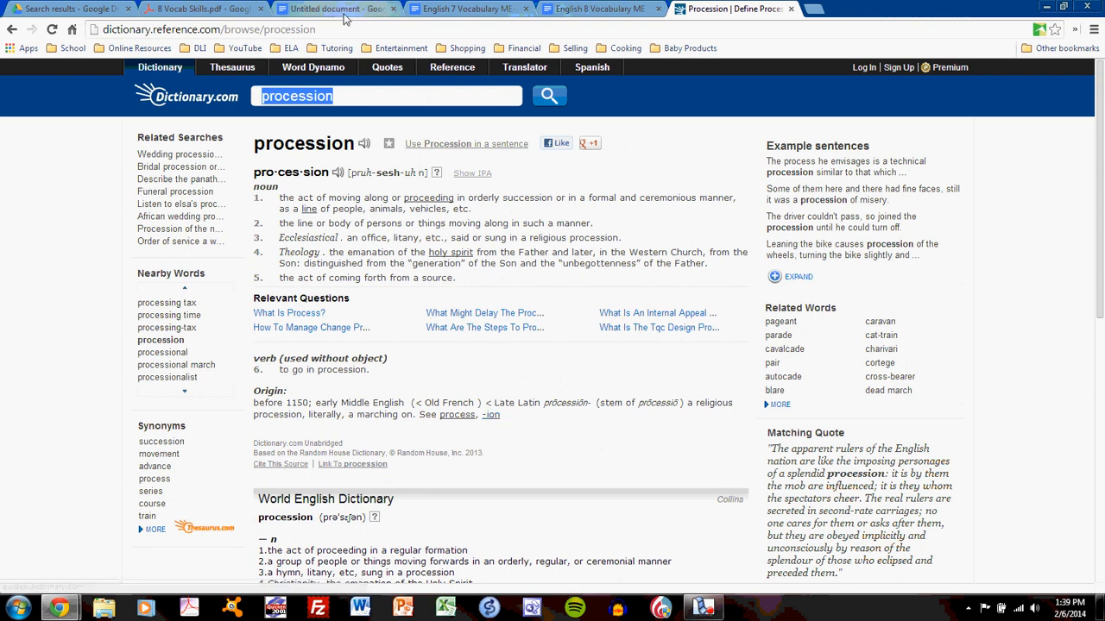
# Change the first Suffix to 'ion' and enter 'al' as the second-column Suffix
pyautogui.click(334, 9)
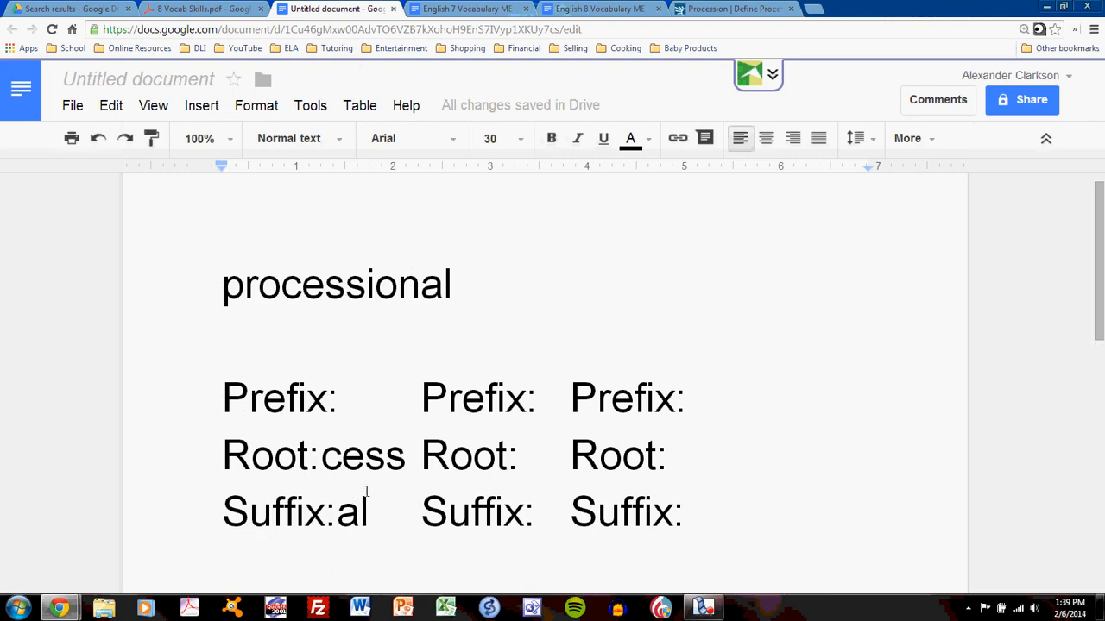
pyautogui.write('ion')
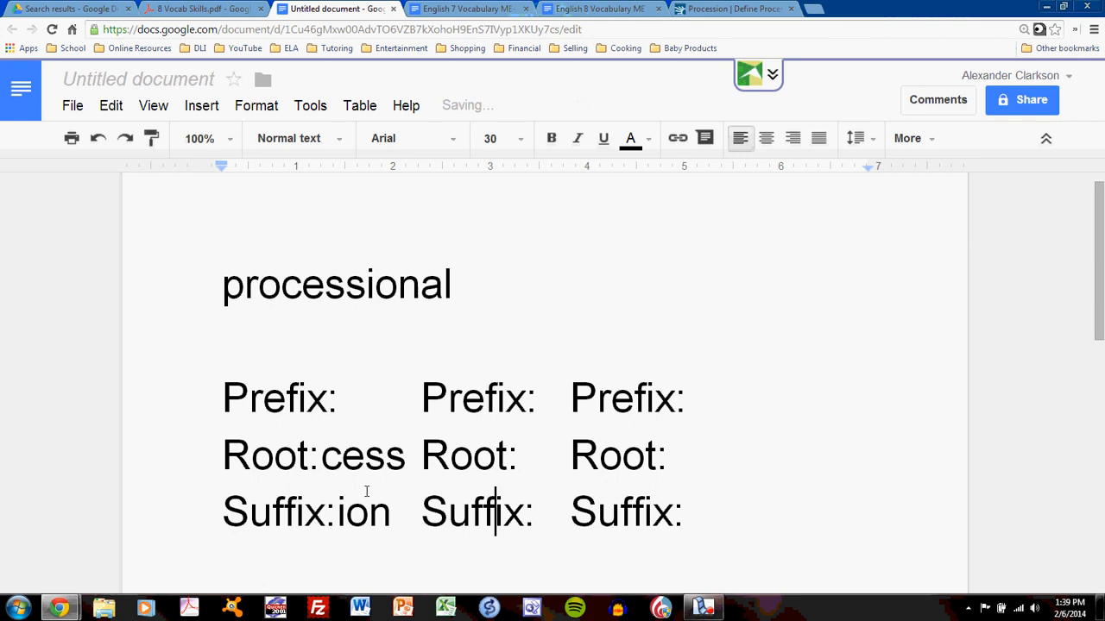
pyautogui.write('al')
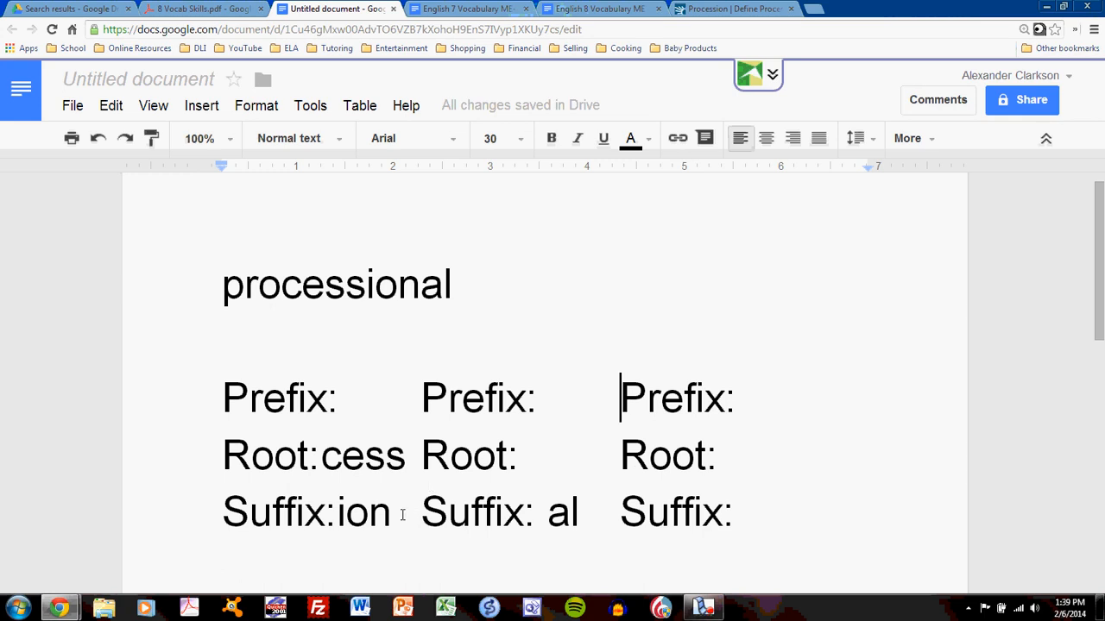
pyautogui.moveTo(546, 266)
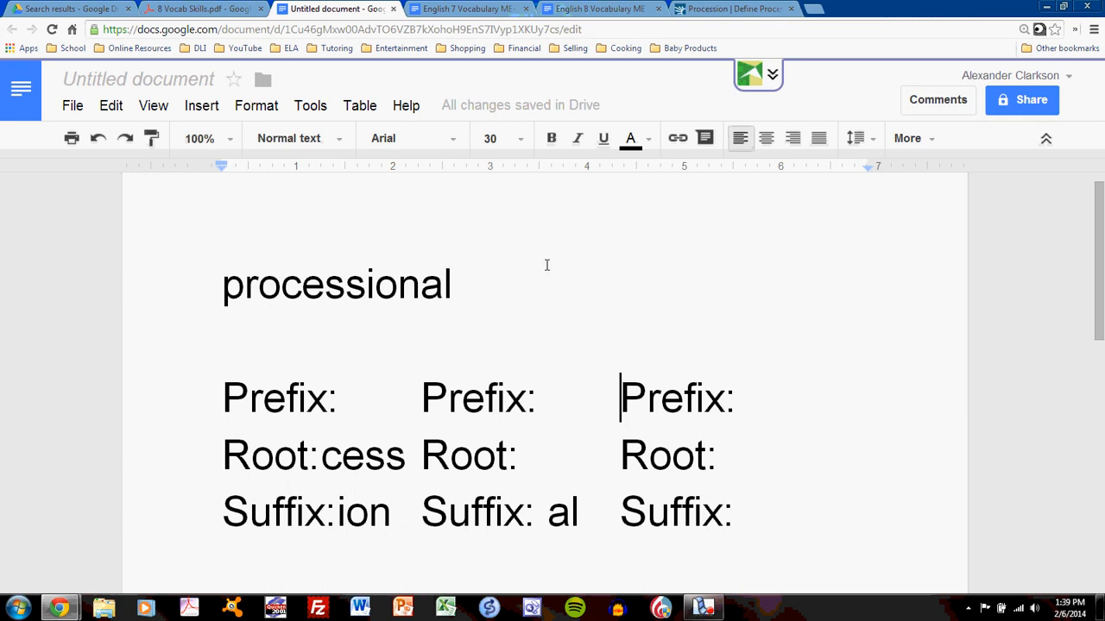
pyautogui.moveTo(728, 8)
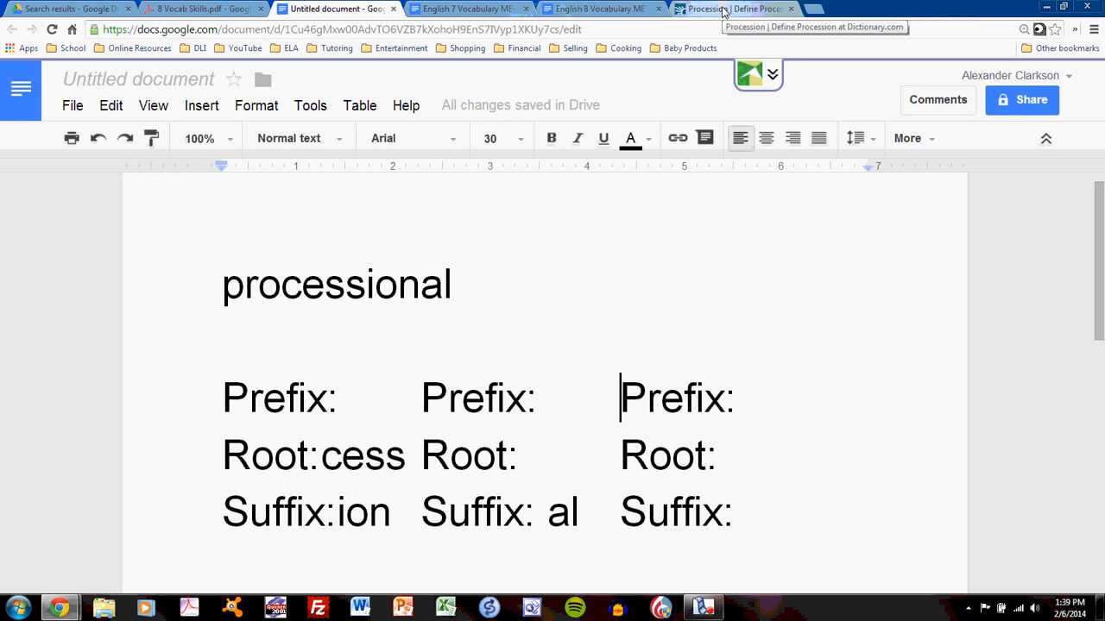
# From procession's Origin on Dictionary.com, follow the link to the process entry
pyautogui.click(728, 8)
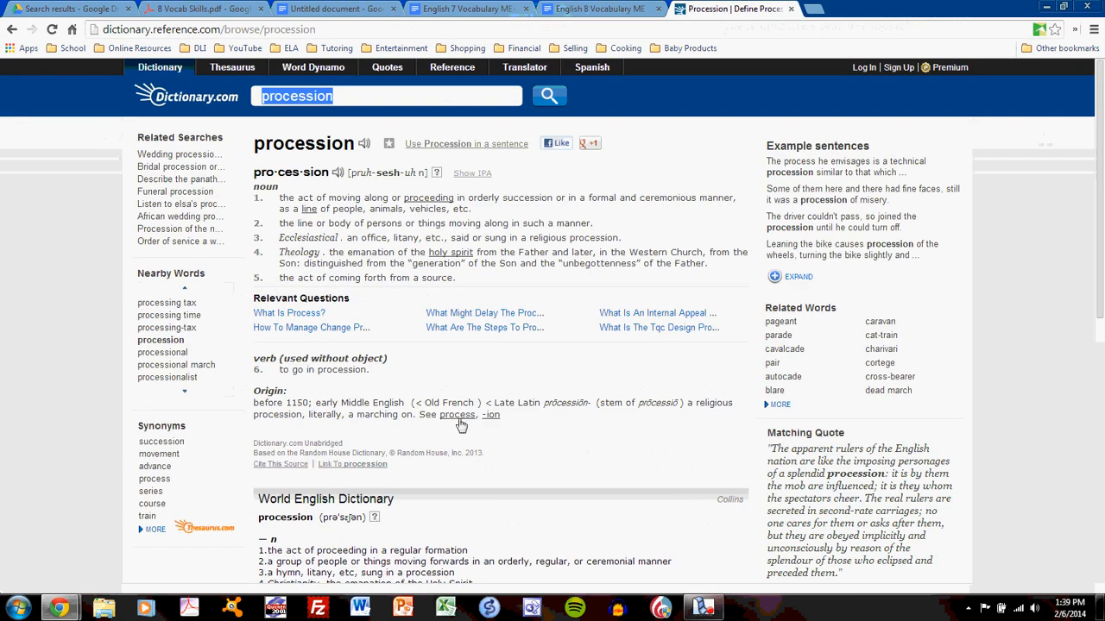
pyautogui.click(457, 414)
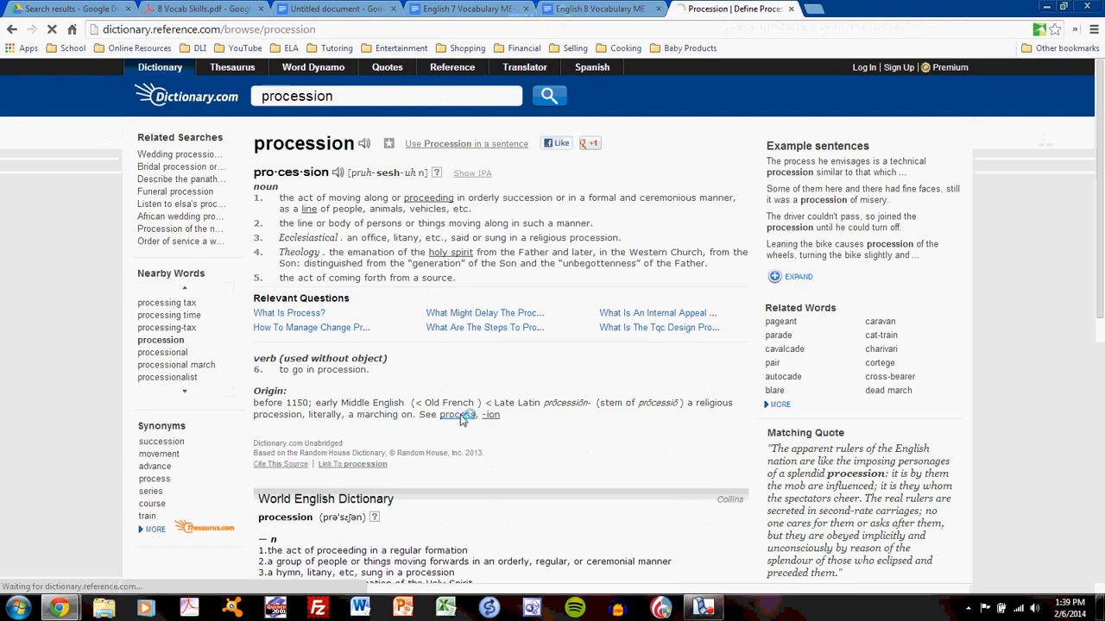
pyautogui.click(459, 414)
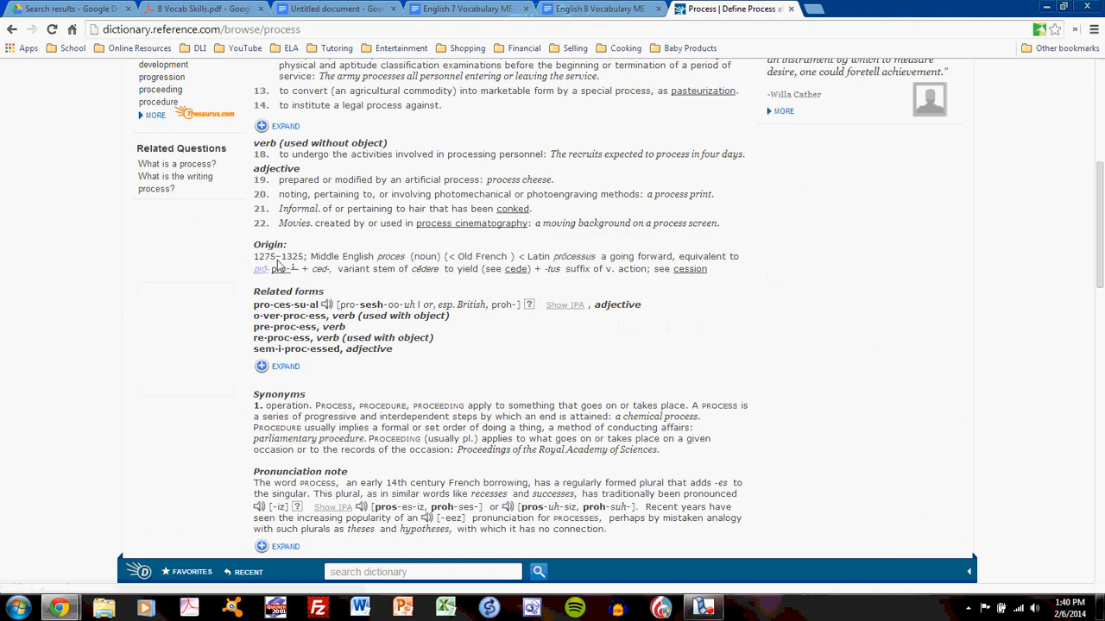
pyautogui.moveTo(320, 272)
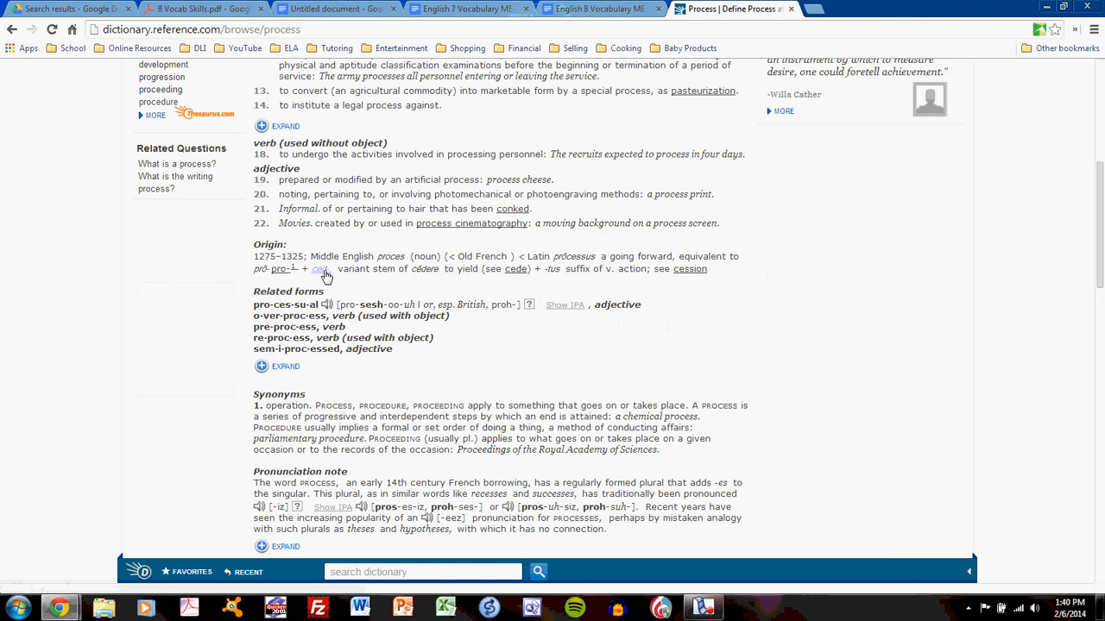
pyautogui.moveTo(280, 272)
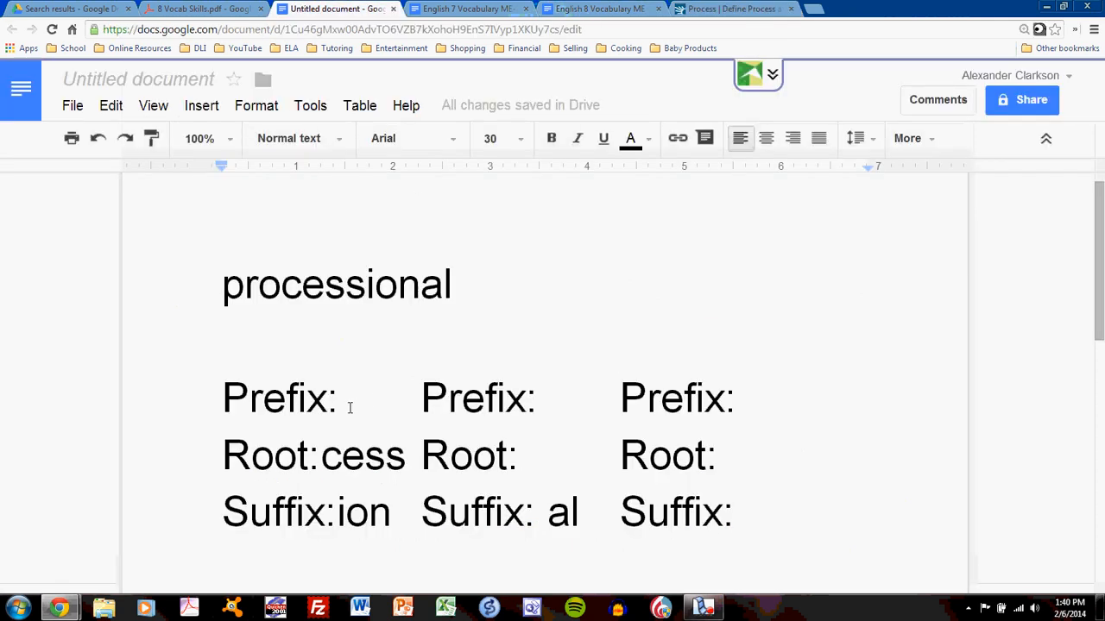
# Enter 'pro' as the first-column Prefix and add 'n' at the second-column suffix
pyautogui.write('pro')
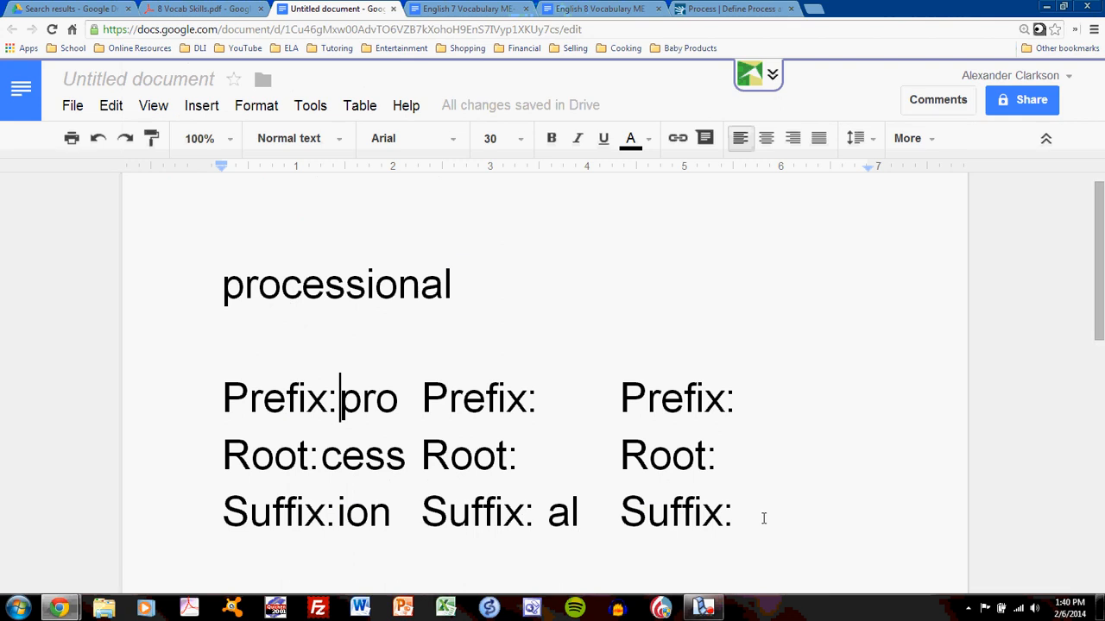
pyautogui.moveTo(284, 270)
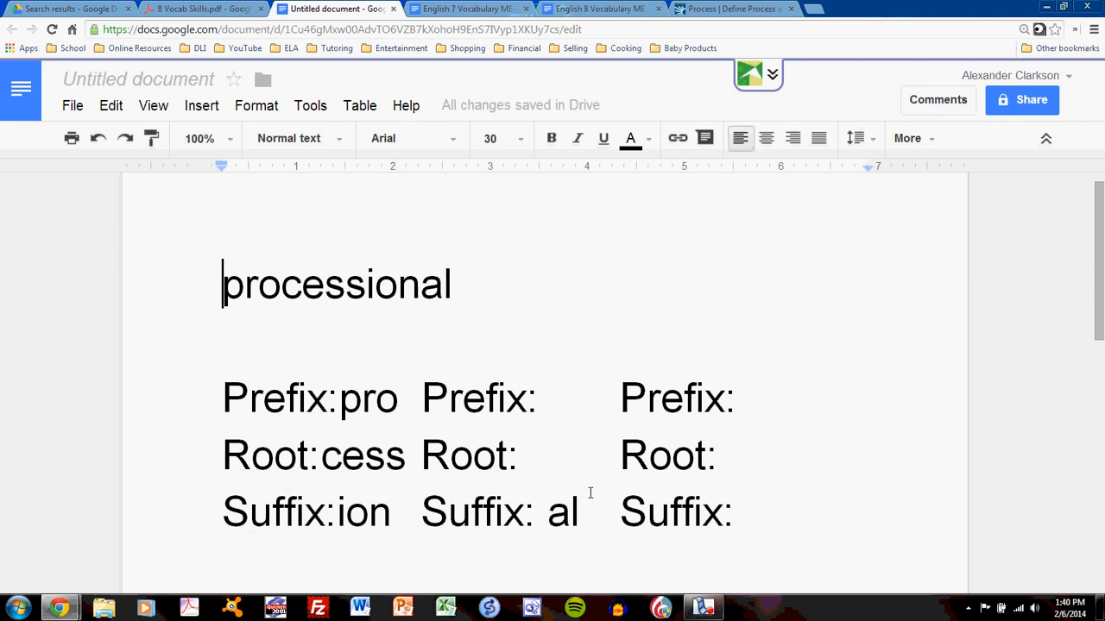
pyautogui.click(547, 511)
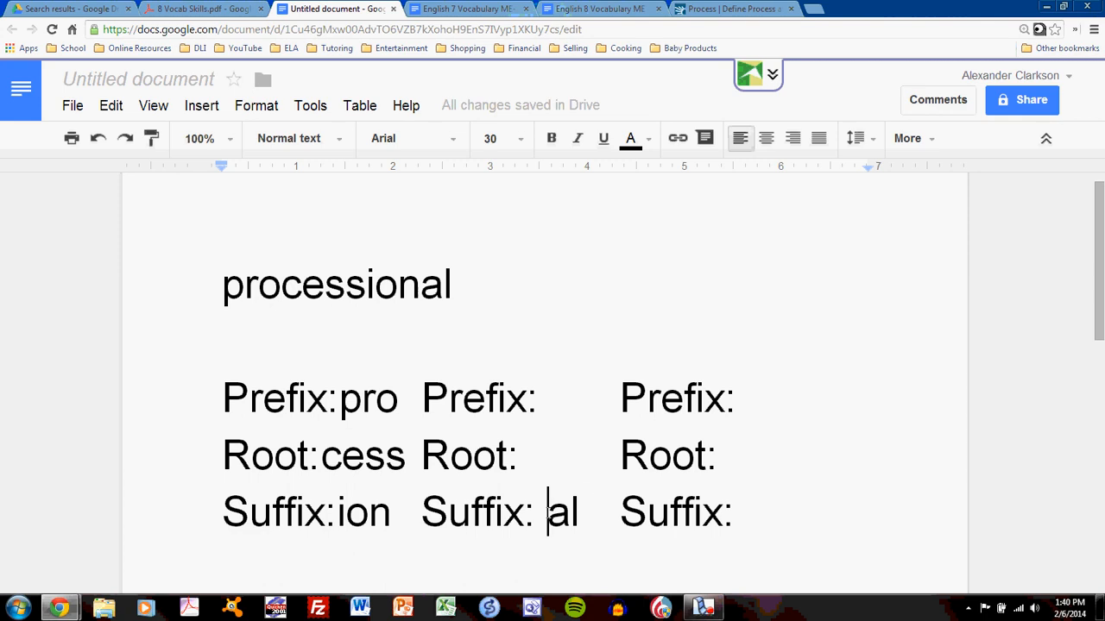
pyautogui.write('n')
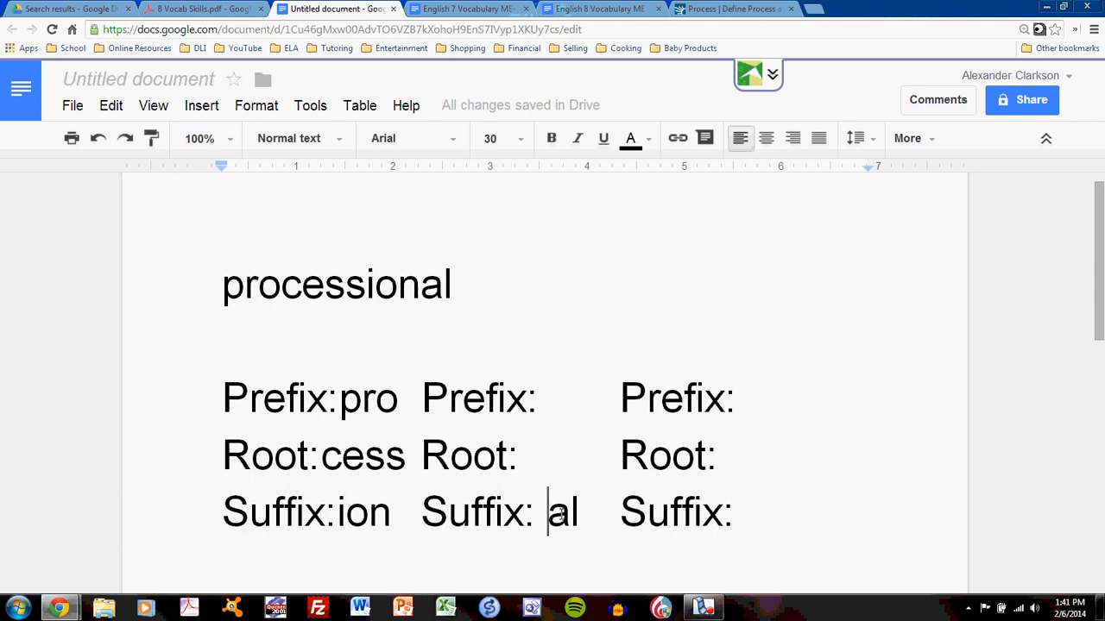
pyautogui.moveTo(606, 390)
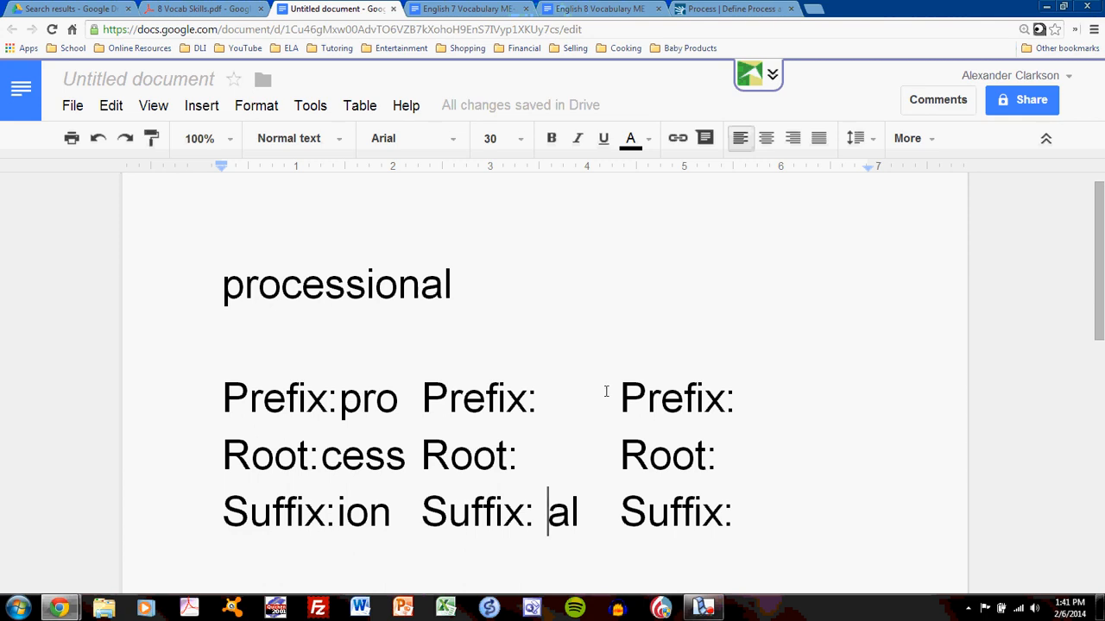
pyautogui.click(725, 9)
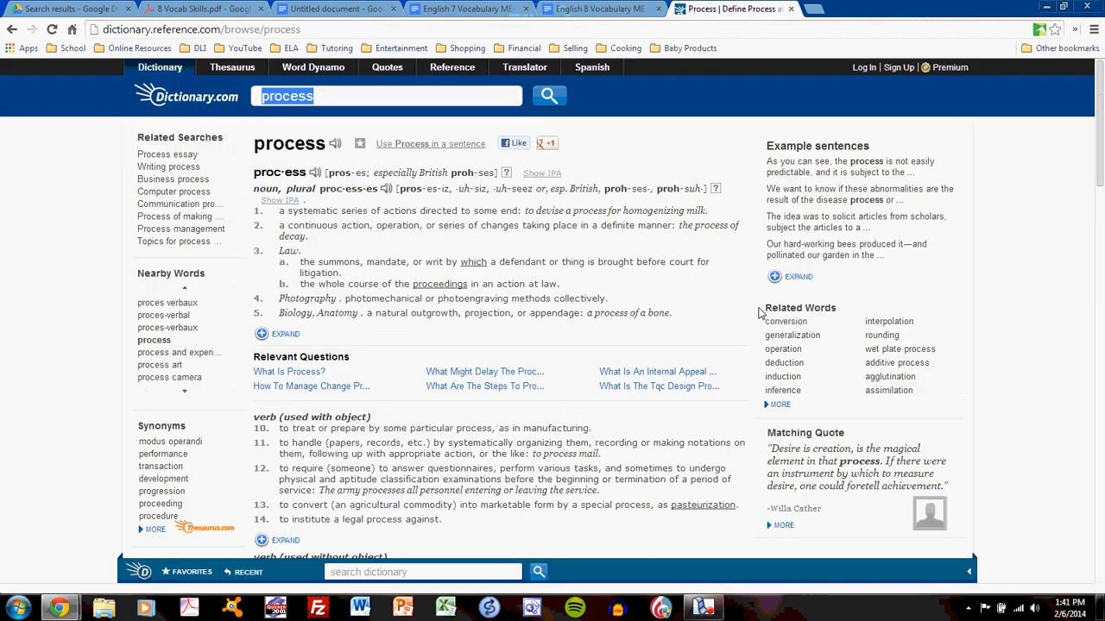
pyautogui.moveTo(737, 275)
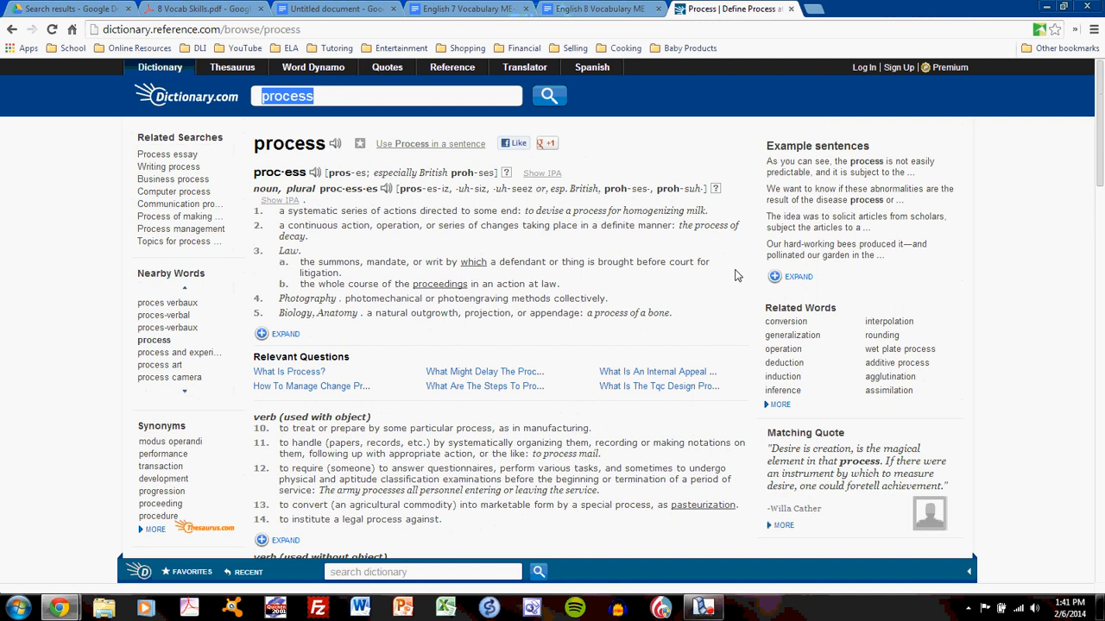
pyautogui.click(337, 8)
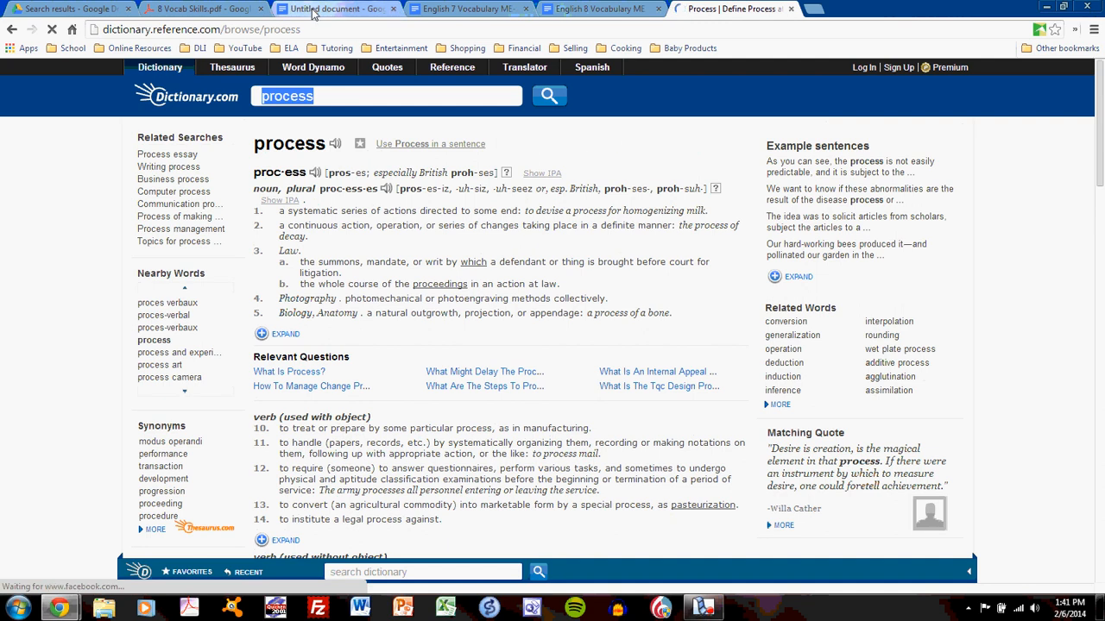
pyautogui.click(335, 9)
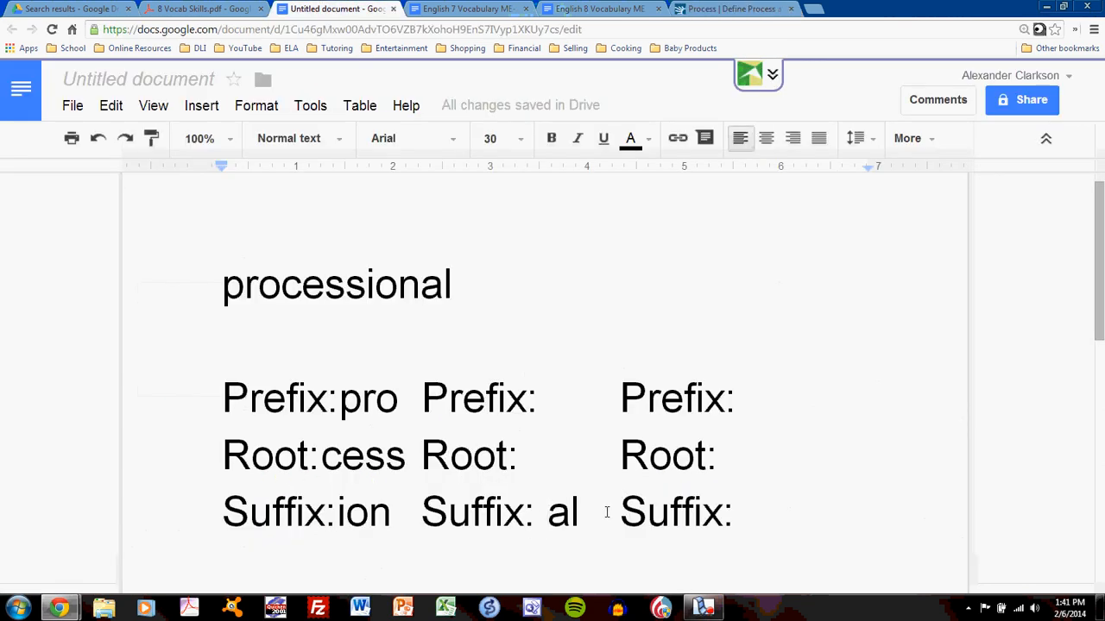